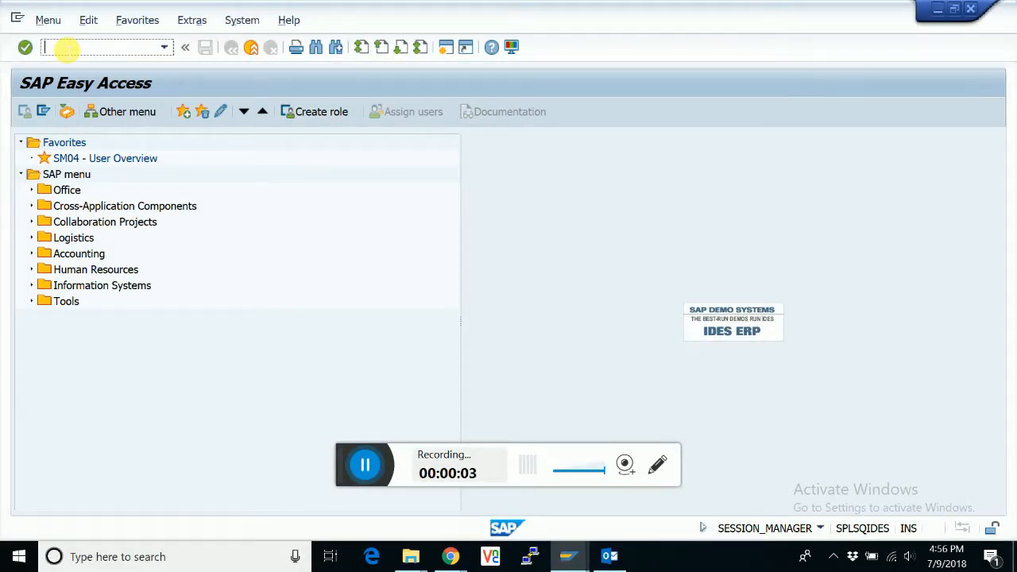
Run transaction VA03 and check the Order field's value help, closing it without an order number
{"action": "type", "text": "va0"}
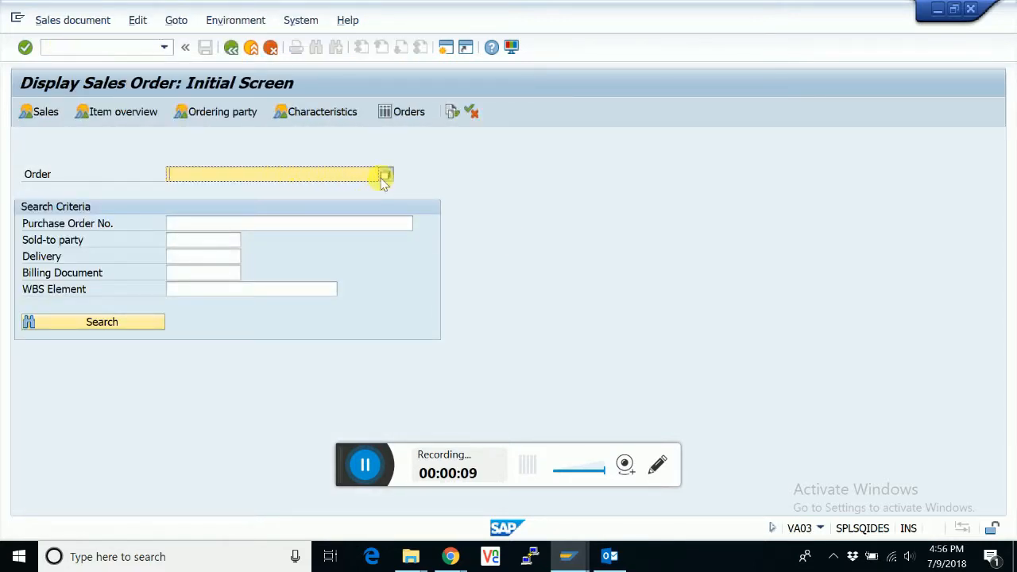
{"action": "left_click", "coordinate": [385, 174]}
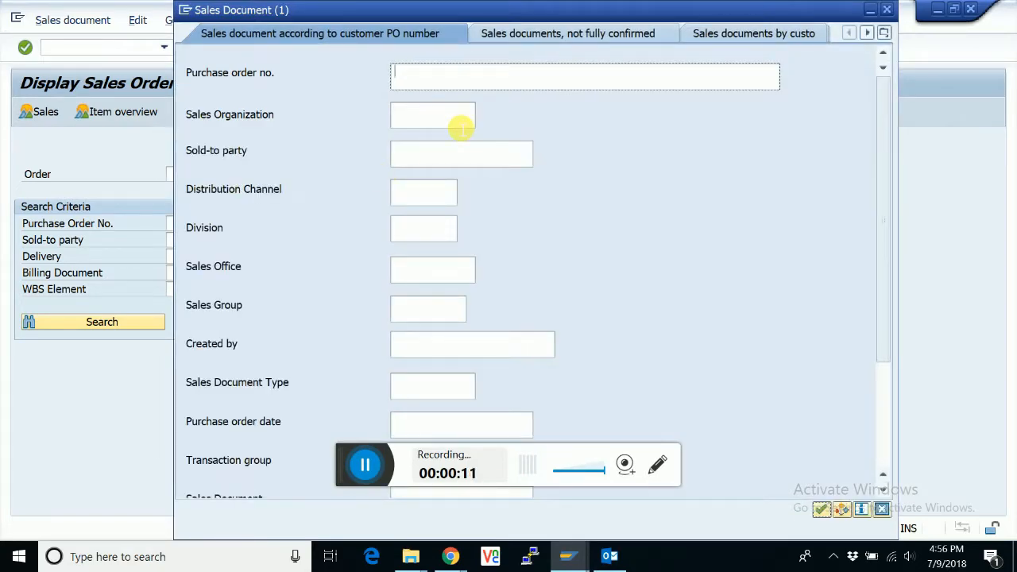
{"action": "left_click", "coordinate": [102, 321]}
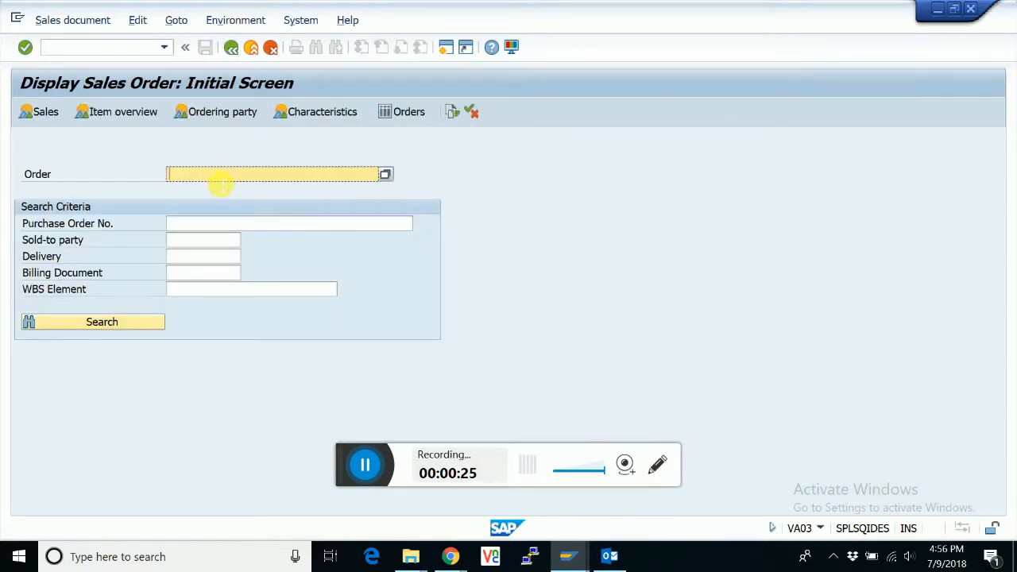
{"action": "left_click", "coordinate": [291, 222]}
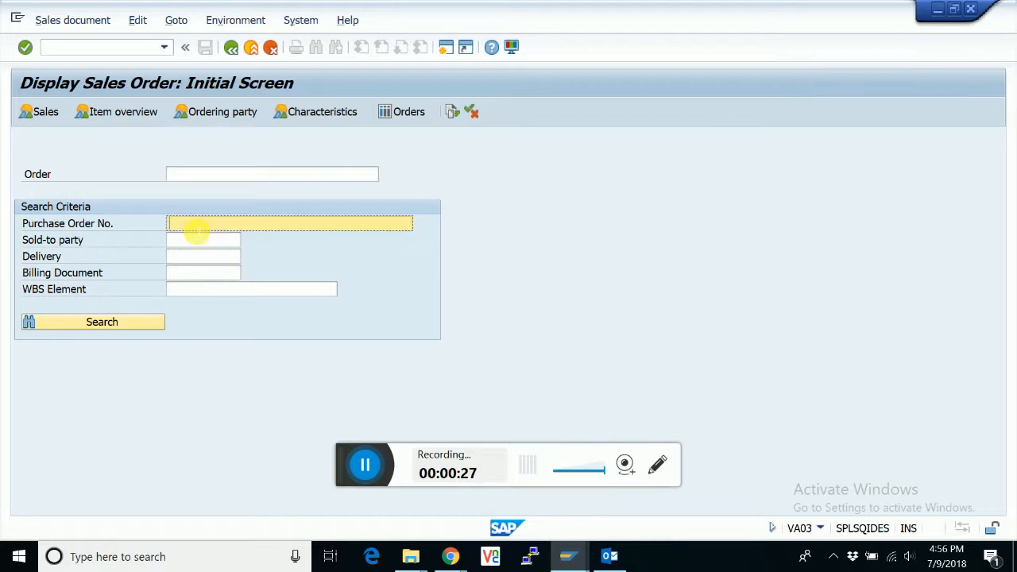
{"action": "type", "text": "*"}
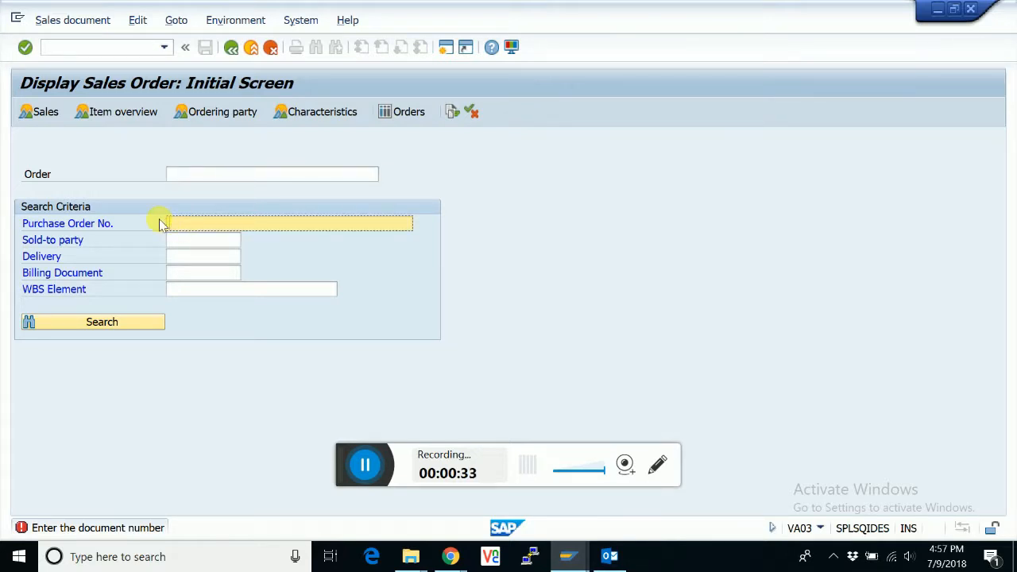
{"action": "type", "text": "126256"}
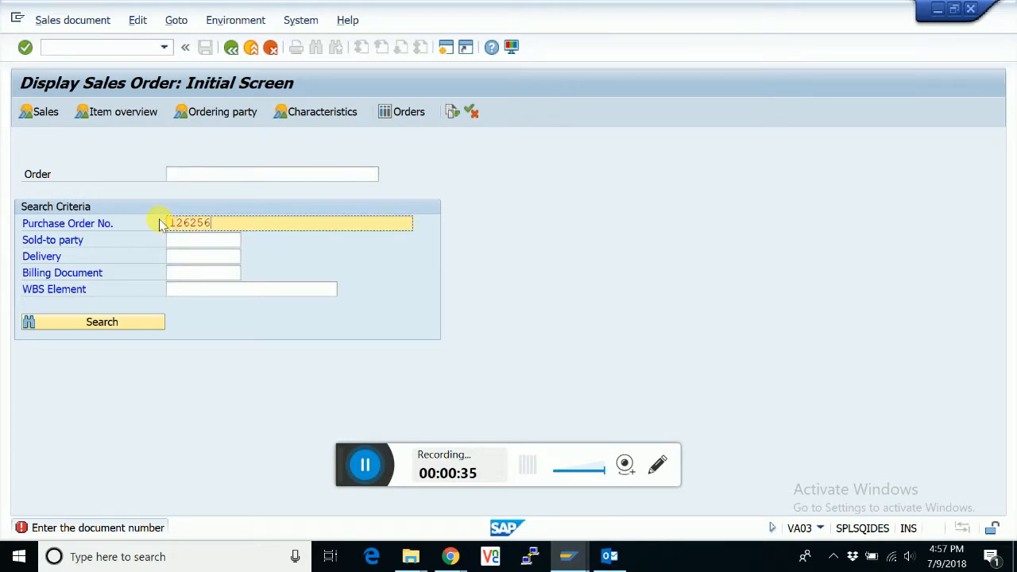
{"action": "left_click", "coordinate": [272, 174]}
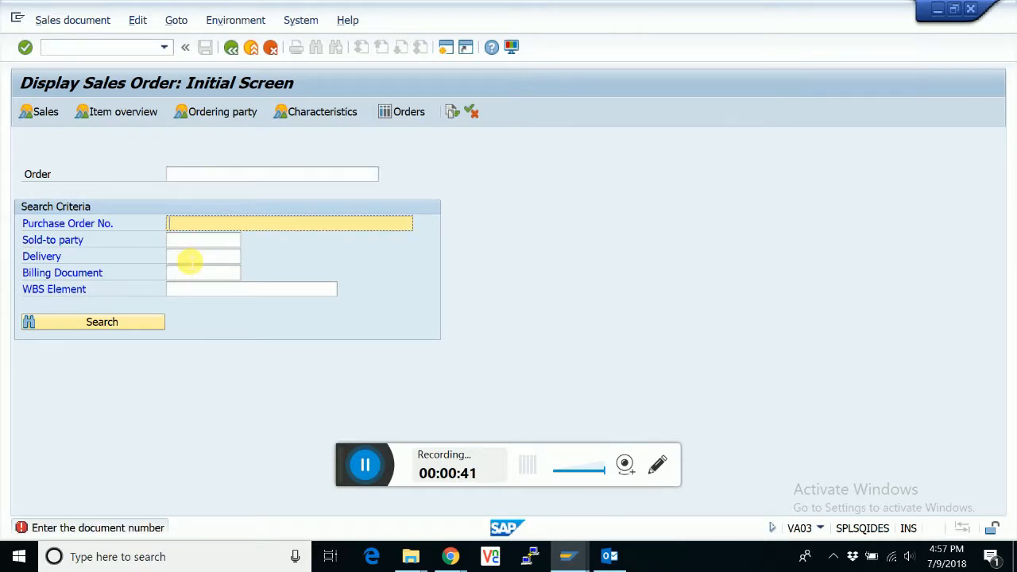
{"action": "left_click", "coordinate": [204, 238]}
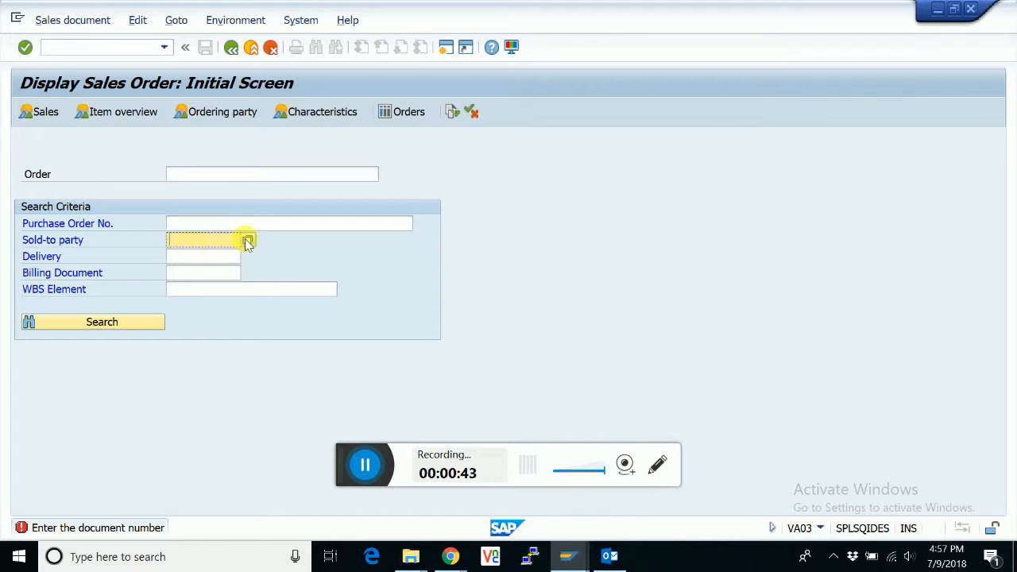
{"action": "left_click", "coordinate": [244, 239]}
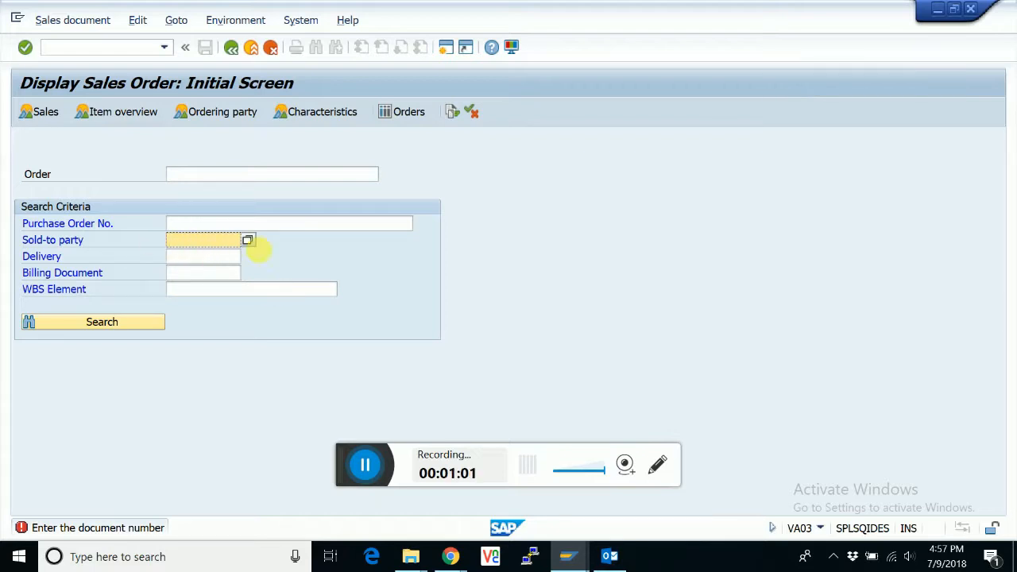
{"action": "left_click", "coordinate": [203, 256]}
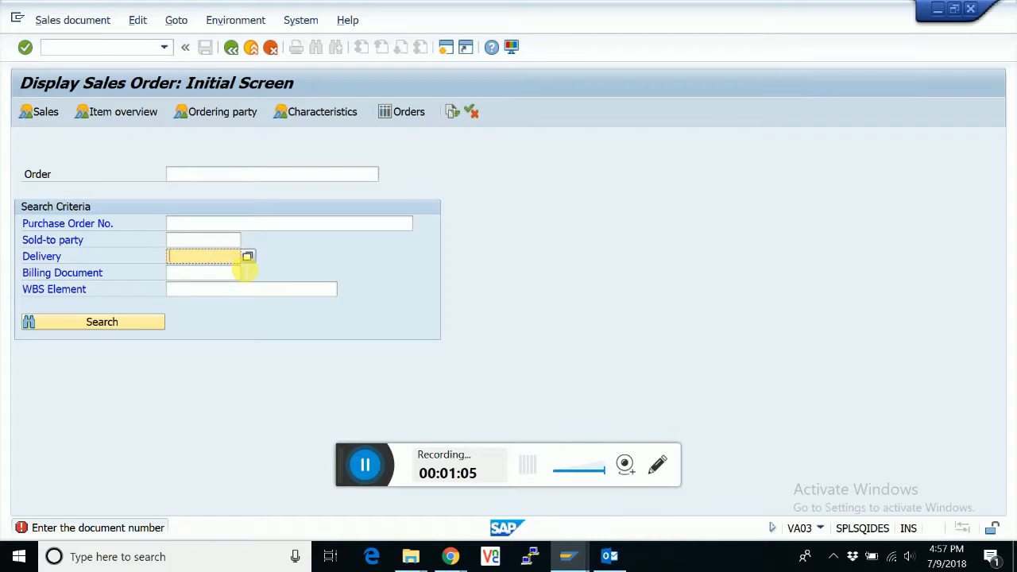
{"action": "left_click", "coordinate": [248, 256]}
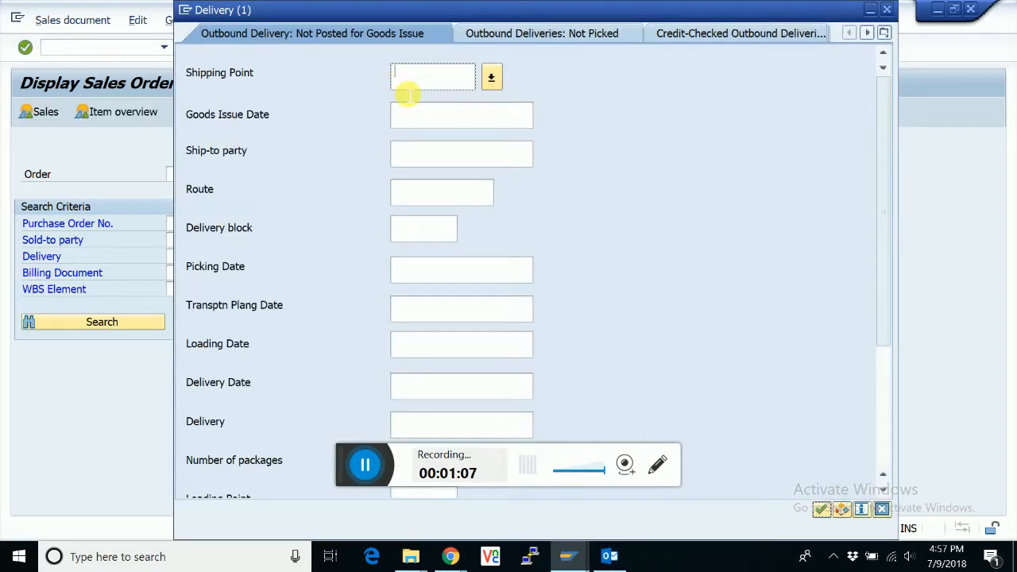
{"action": "left_click", "coordinate": [102, 321]}
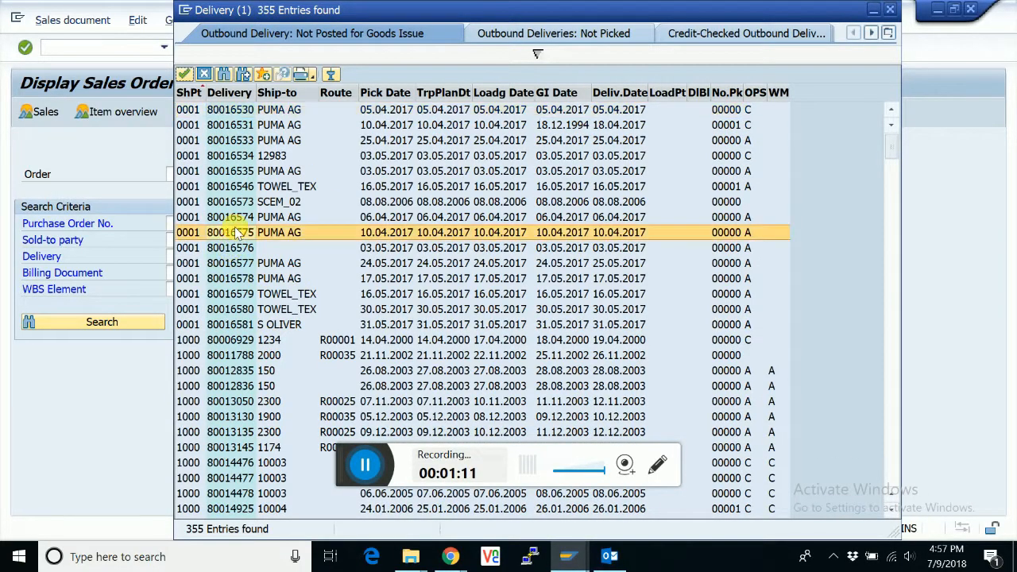
{"action": "double_click", "coordinate": [229, 232]}
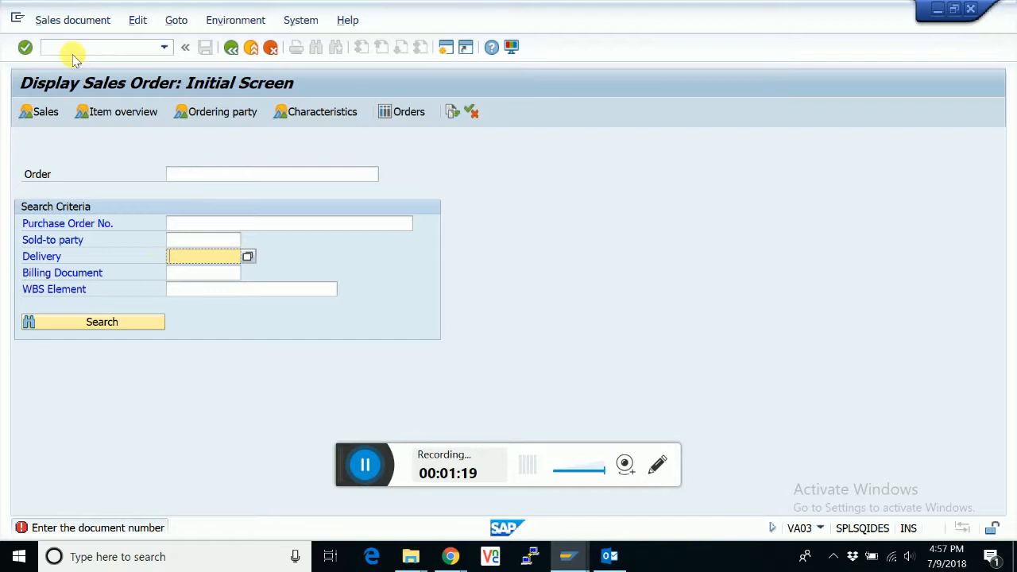
{"action": "mouse_move", "coordinate": [80, 54]}
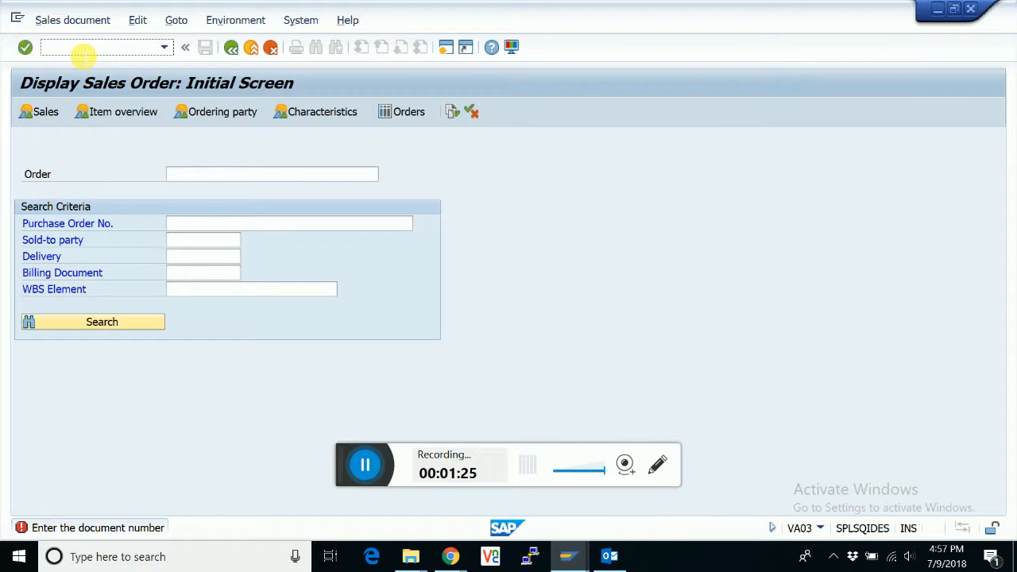
Exit SAP with /nex and search "sap" in the Windows Start search box
{"action": "type", "text": "/ne"}
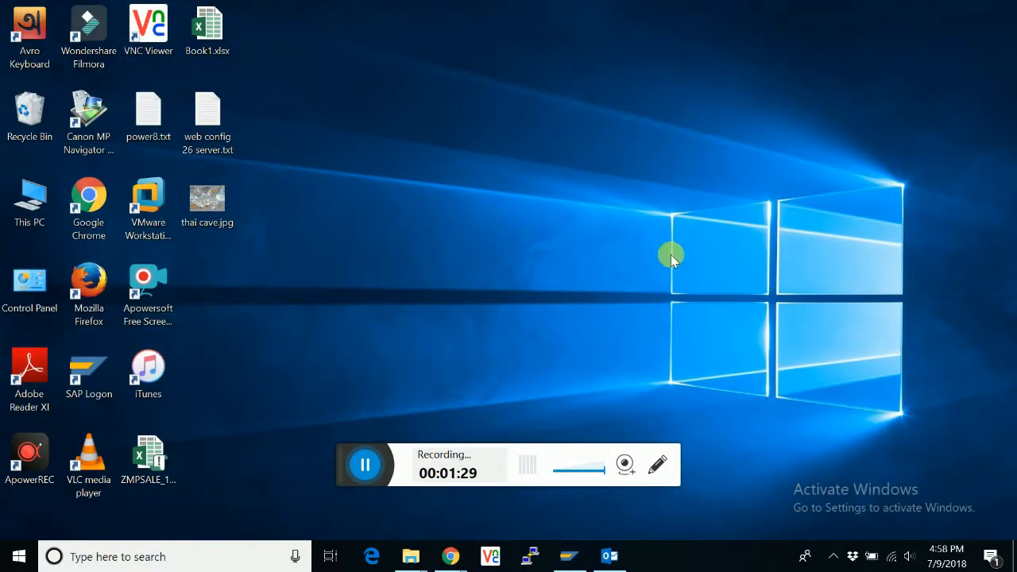
{"action": "left_click", "coordinate": [89, 368]}
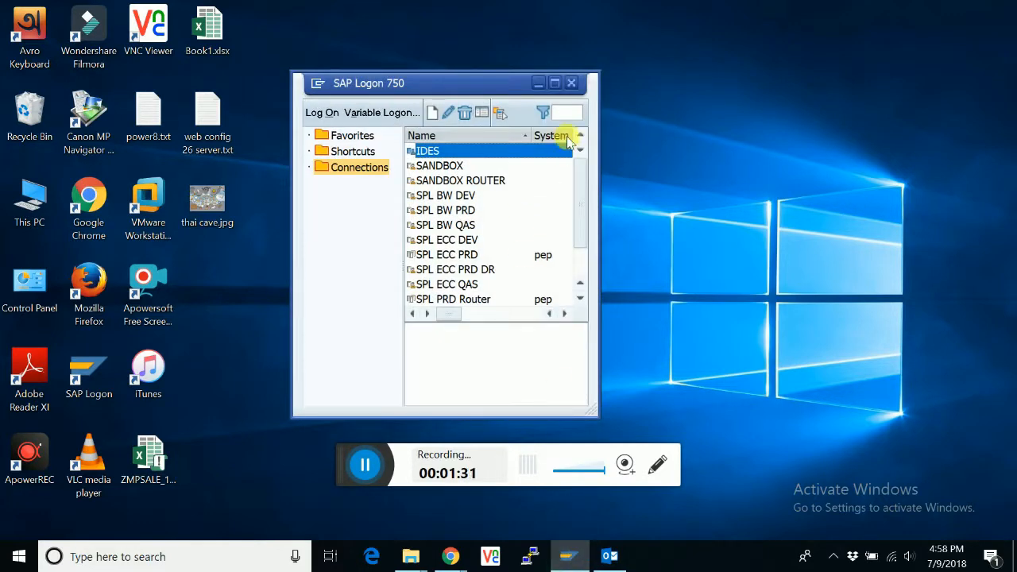
{"action": "left_click", "coordinate": [572, 83]}
{"action": "type", "text": "sap"}
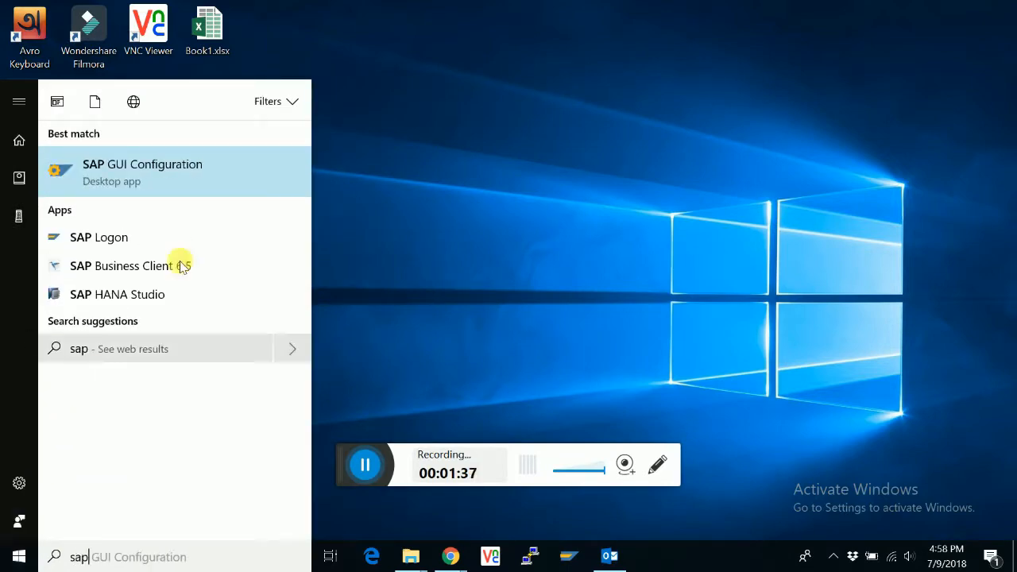
Launch SAP GUI Configuration and go to the Local Data > History settings
{"action": "left_click", "coordinate": [143, 172]}
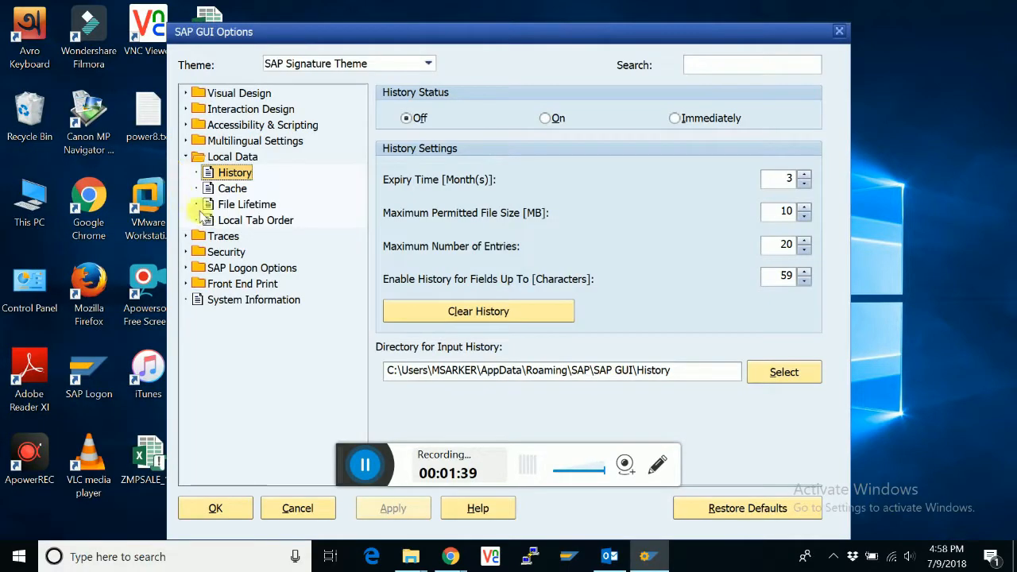
{"action": "left_click", "coordinate": [232, 157]}
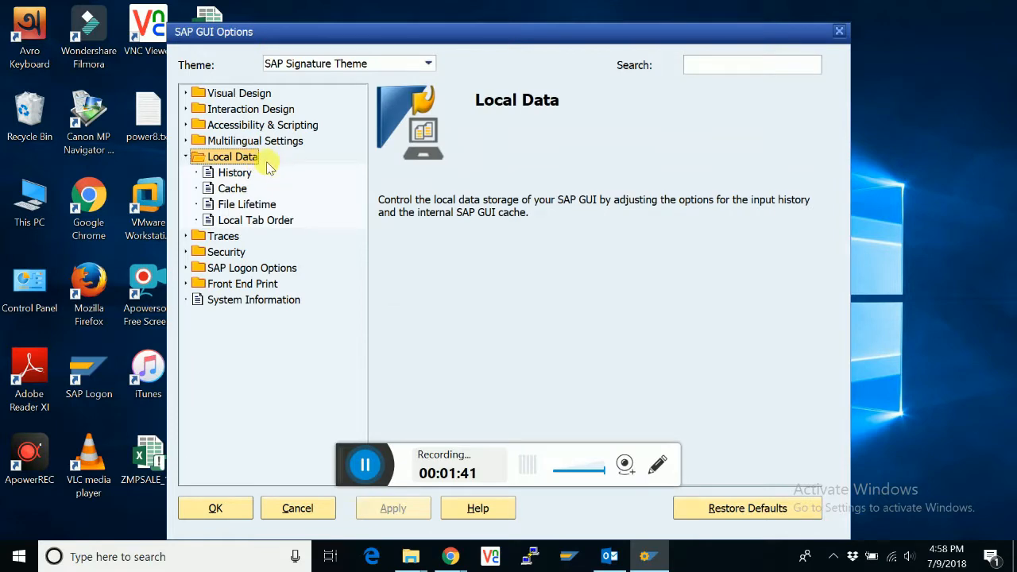
{"action": "mouse_move", "coordinate": [252, 175]}
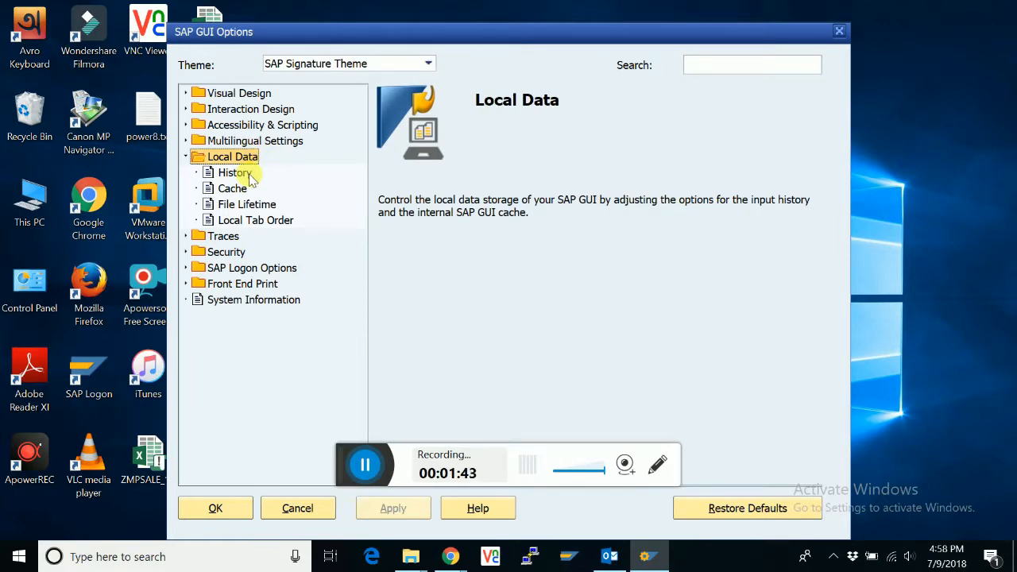
{"action": "left_click", "coordinate": [230, 172]}
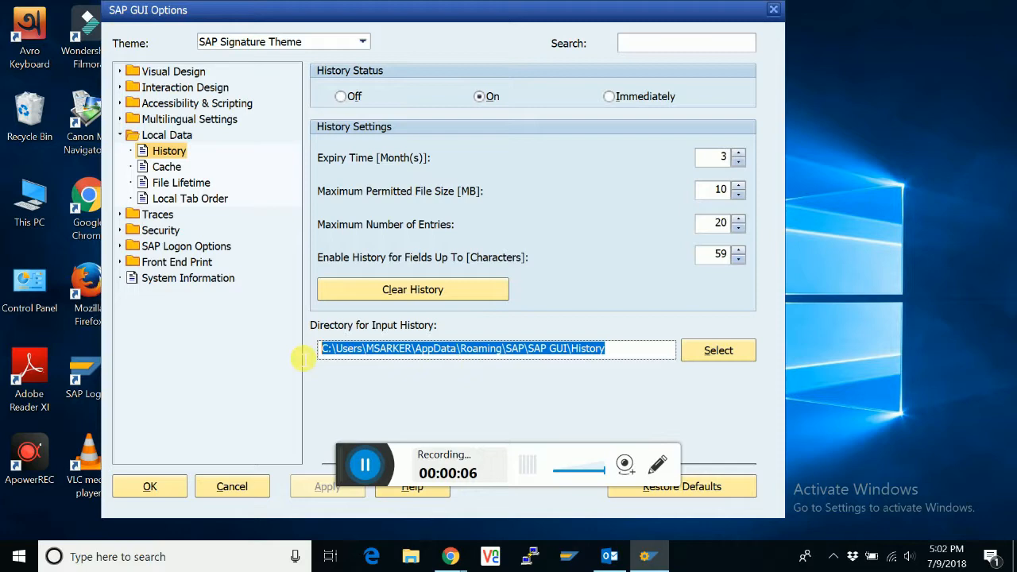
{"action": "mouse_move", "coordinate": [400, 534]}
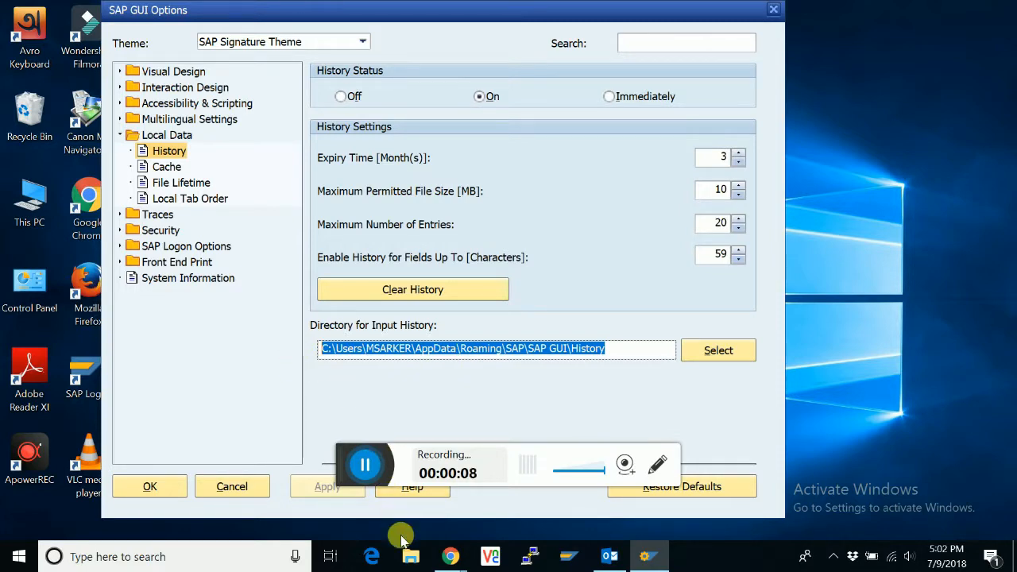
{"action": "left_click", "coordinate": [410, 556]}
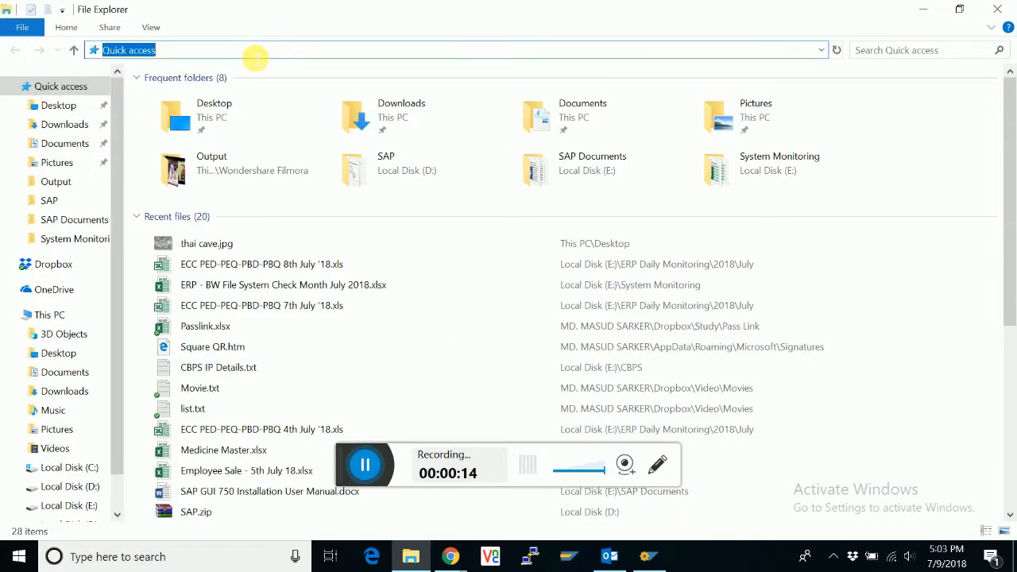
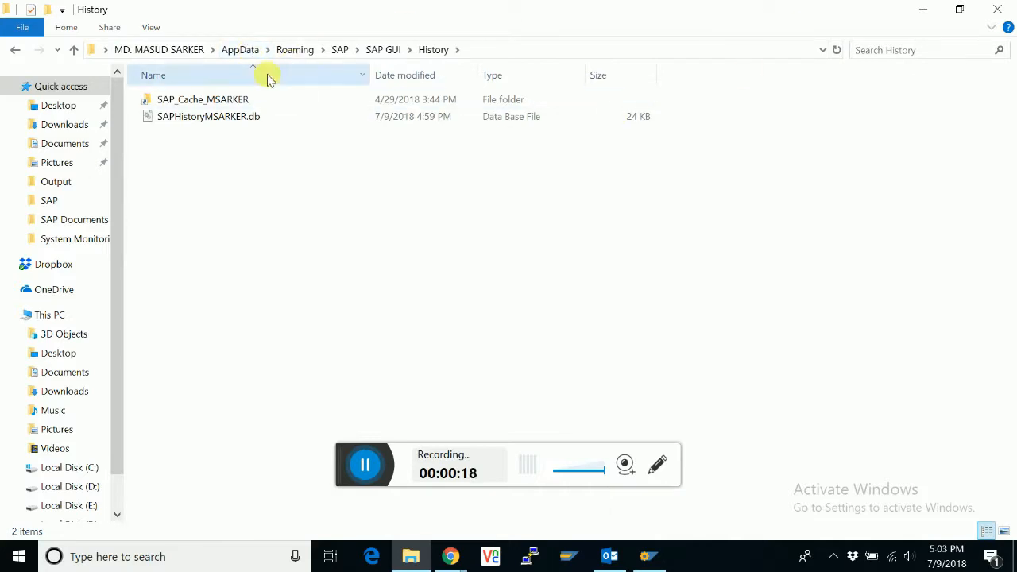
{"action": "mouse_move", "coordinate": [572, 515]}
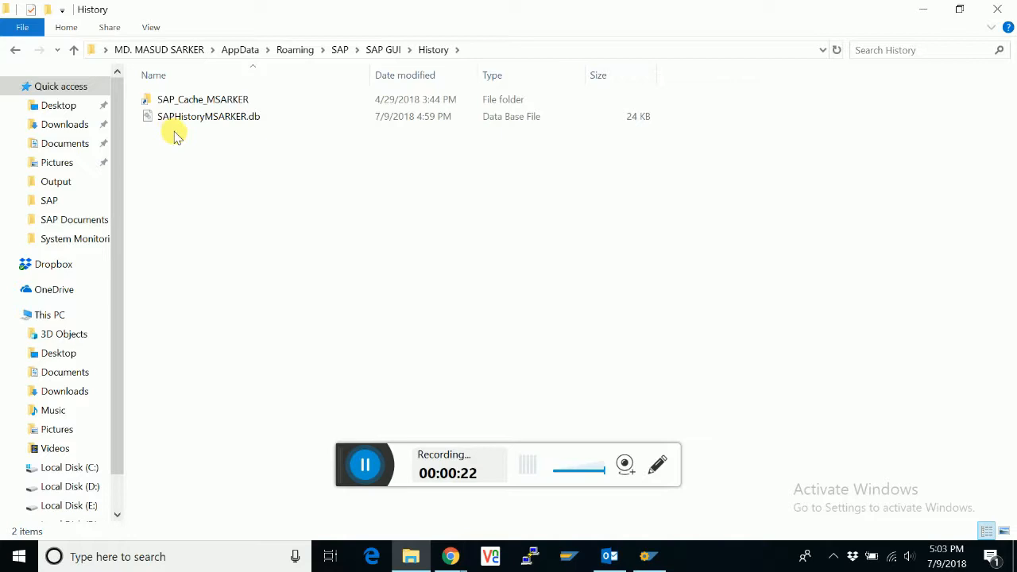
{"action": "left_click", "coordinate": [210, 116]}
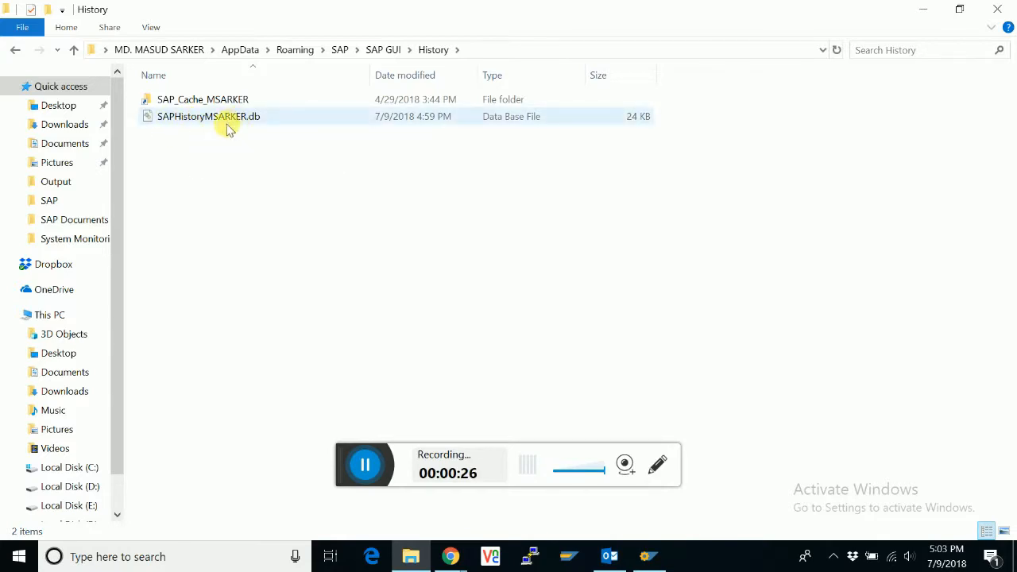
{"action": "mouse_move", "coordinate": [258, 121]}
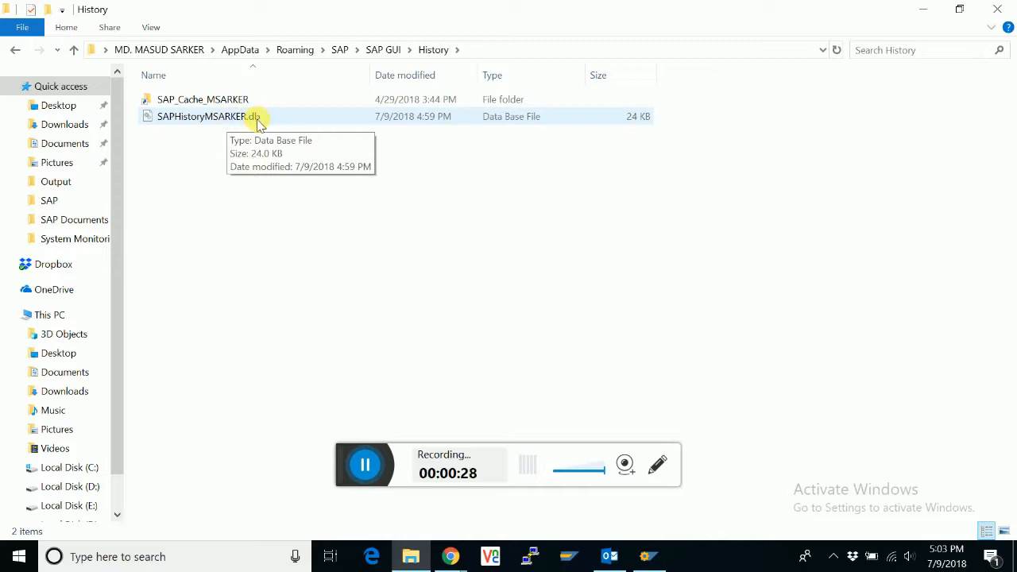
{"action": "mouse_move", "coordinate": [239, 124]}
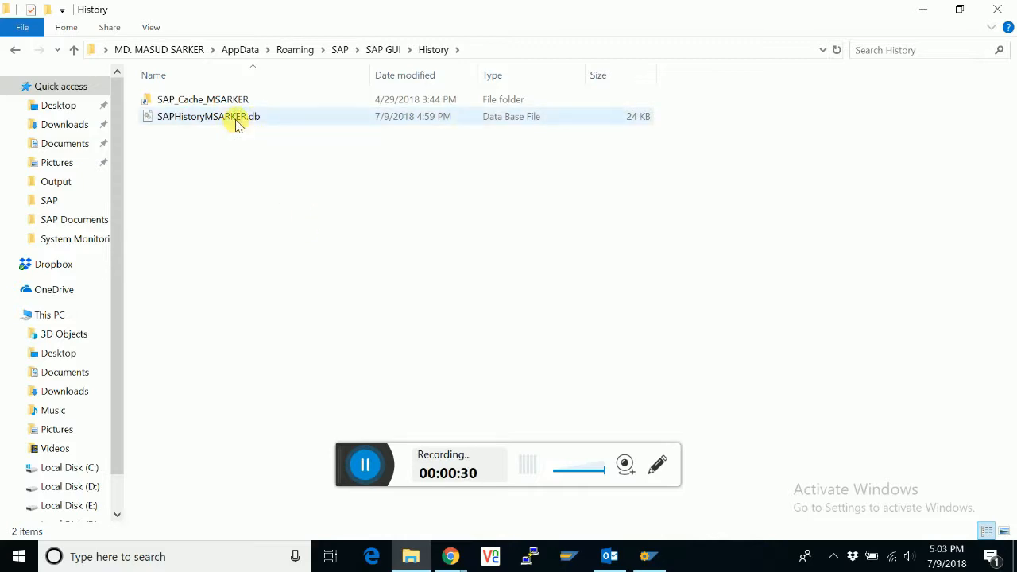
{"action": "left_click", "coordinate": [235, 124]}
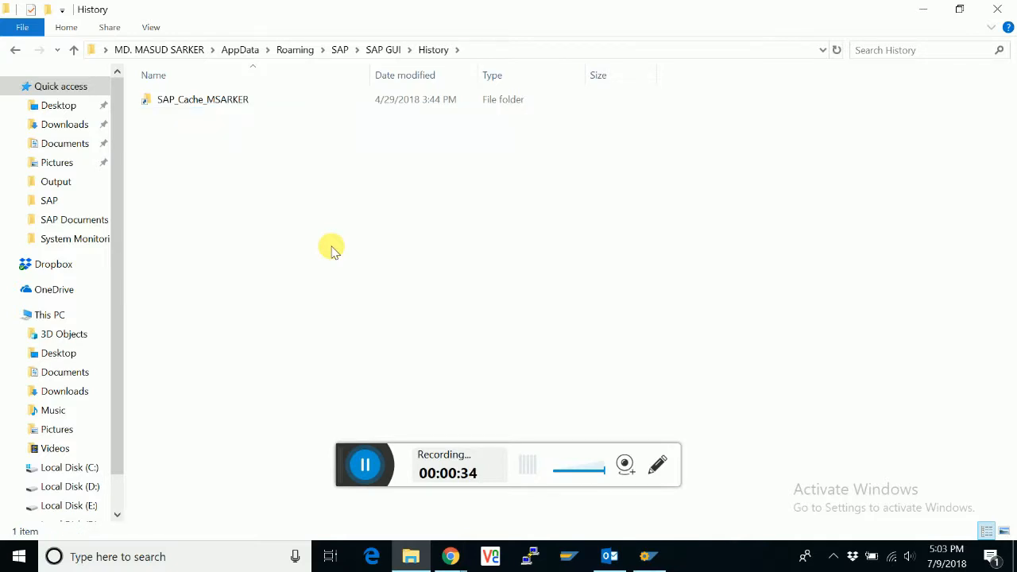
{"action": "mouse_move", "coordinate": [292, 190]}
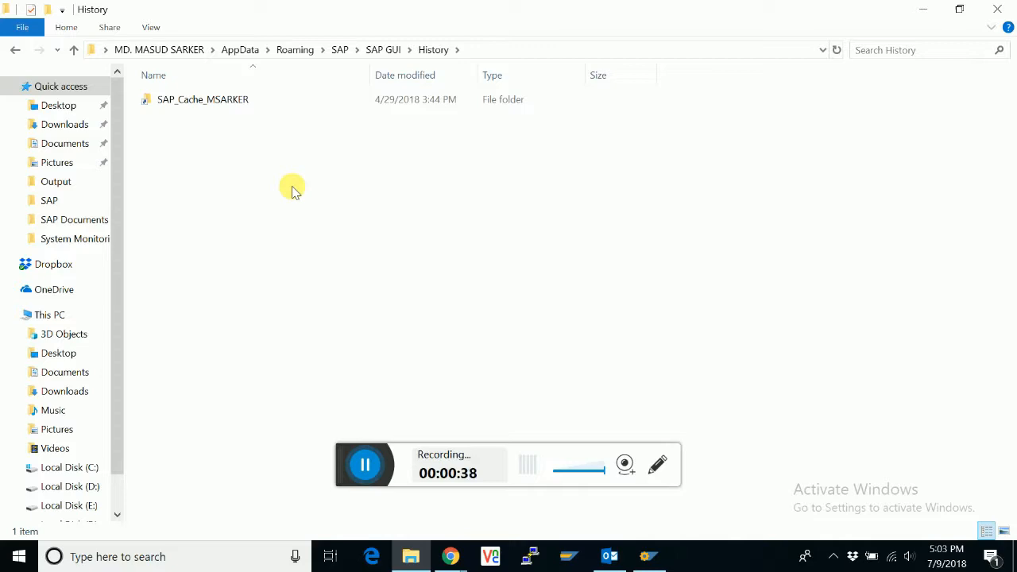
{"action": "mouse_move", "coordinate": [308, 197]}
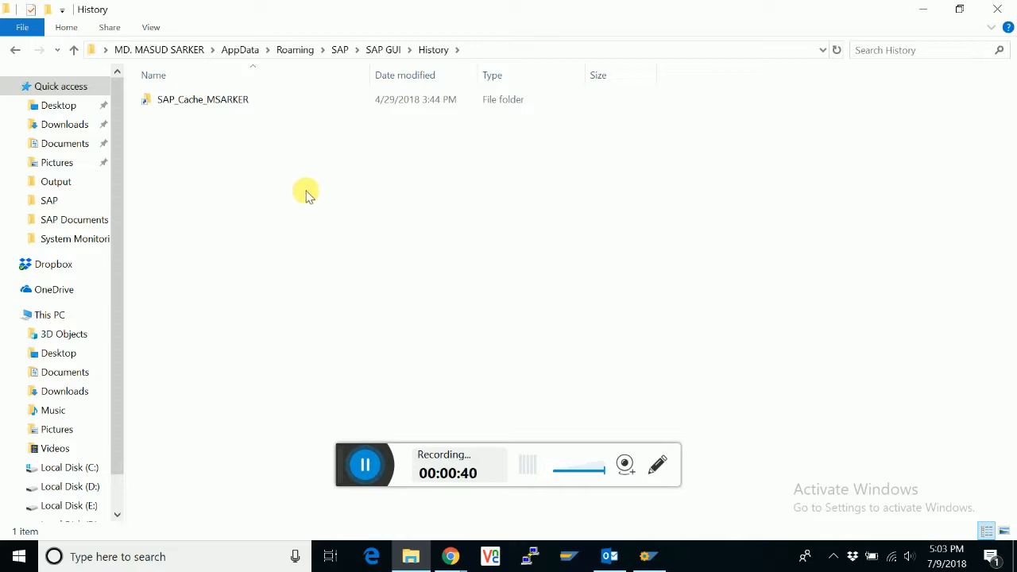
{"action": "mouse_move", "coordinate": [330, 184]}
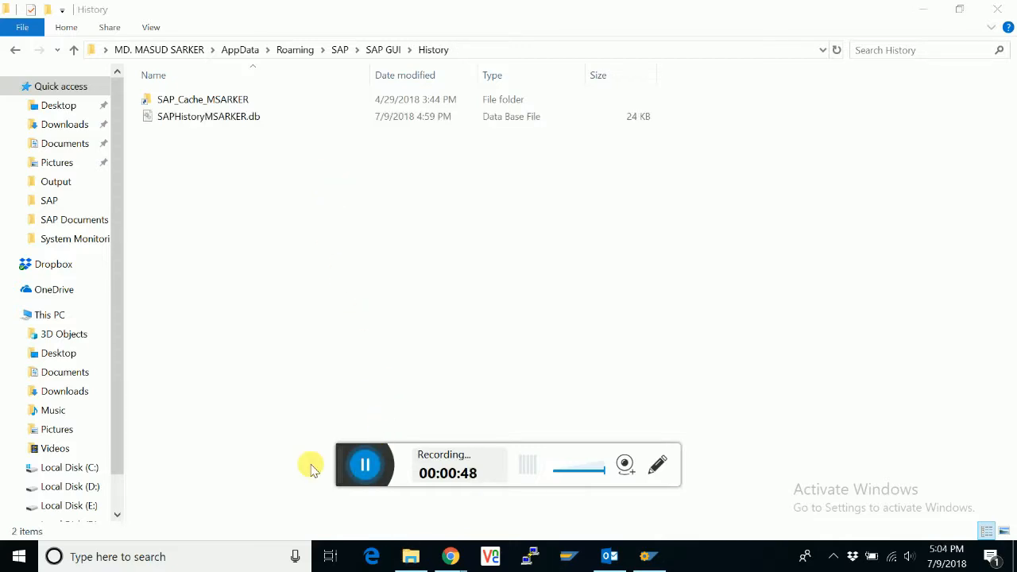
Confirm the newly created SAPHistory .db file sits next to the SAP_Cache folder
{"action": "left_click", "coordinate": [208, 116]}
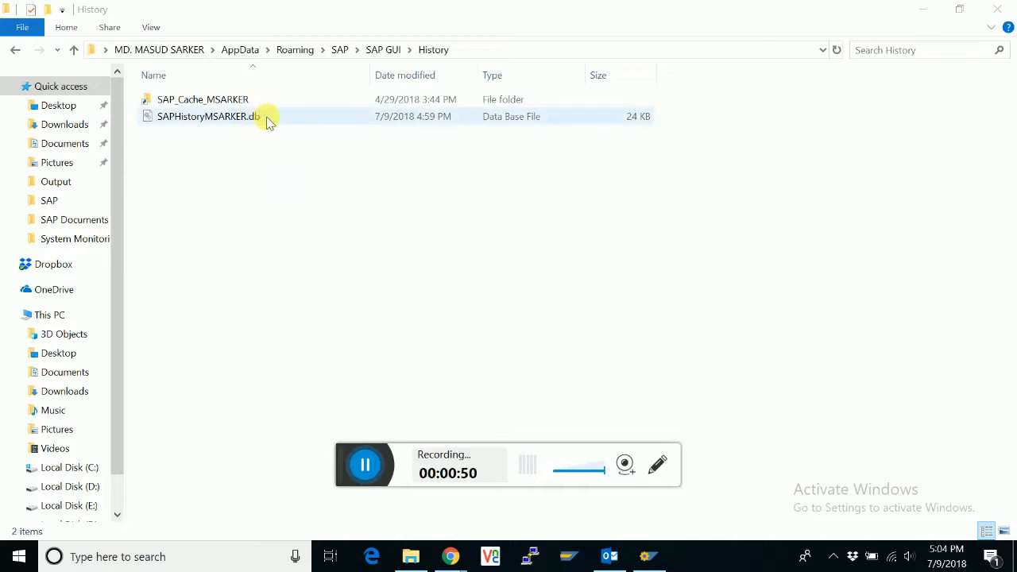
{"action": "left_click", "coordinate": [209, 116]}
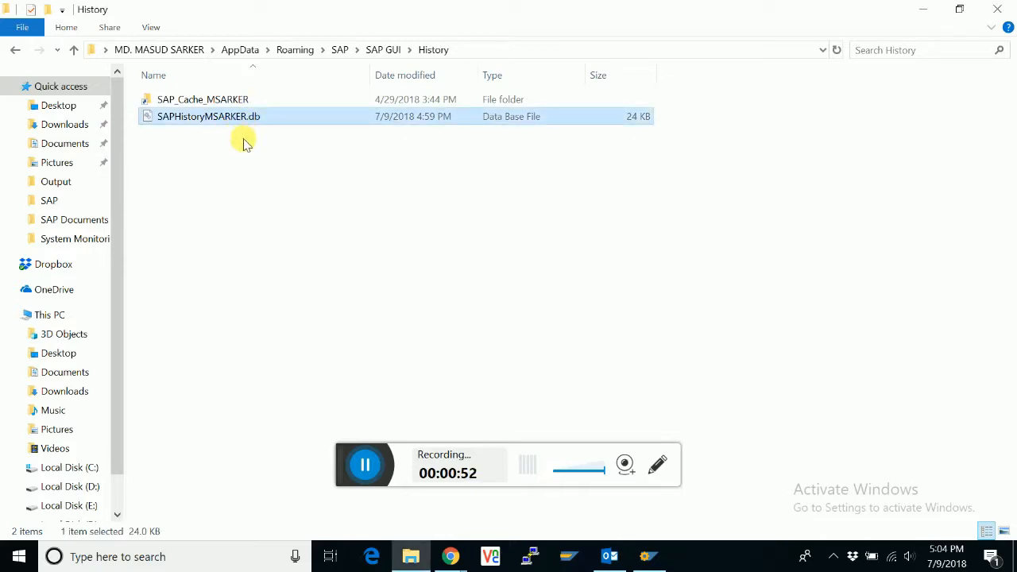
{"action": "mouse_move", "coordinate": [219, 149]}
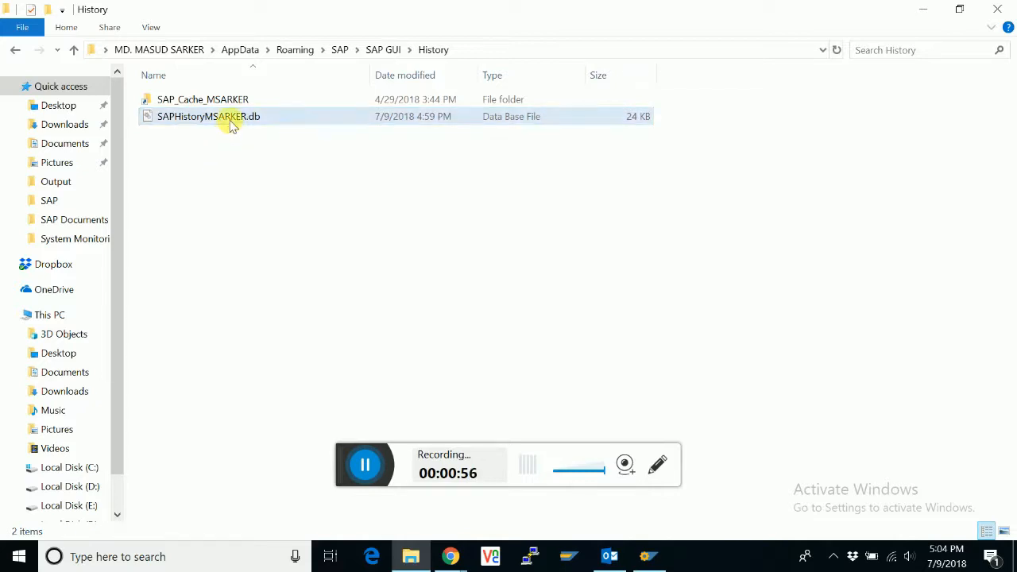
{"action": "left_click", "coordinate": [495, 226]}
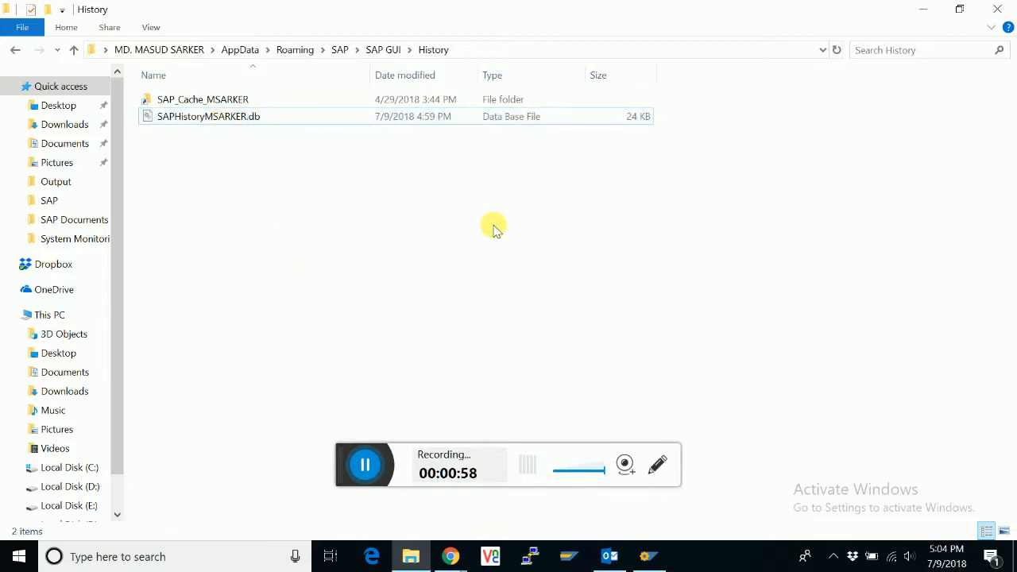
{"action": "mouse_move", "coordinate": [486, 245]}
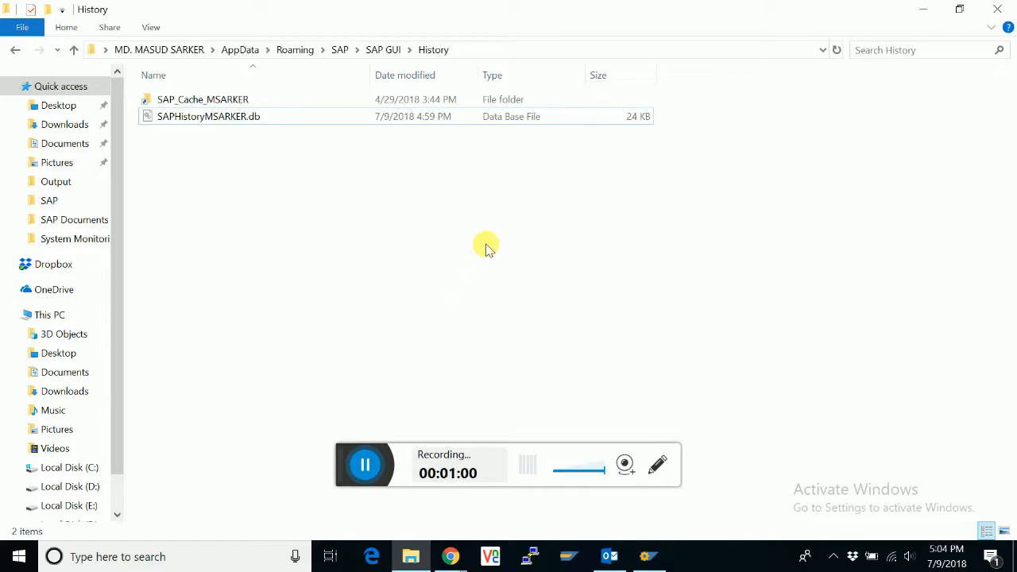
{"action": "mouse_move", "coordinate": [435, 324]}
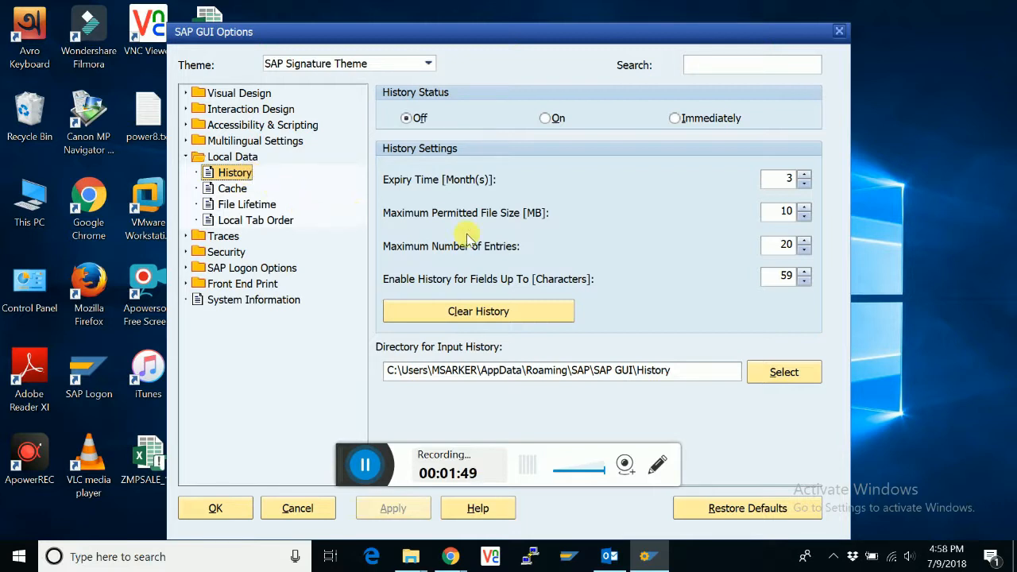
{"action": "mouse_move", "coordinate": [703, 197]}
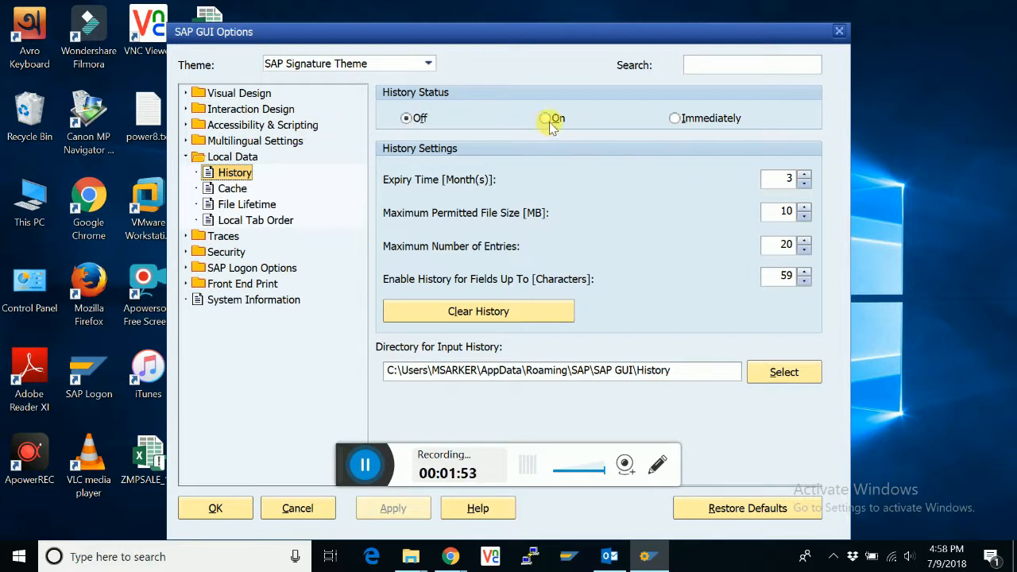
Set History Status to On under Local Data > History, apply and confirm with OK
{"action": "left_click", "coordinate": [543, 118]}
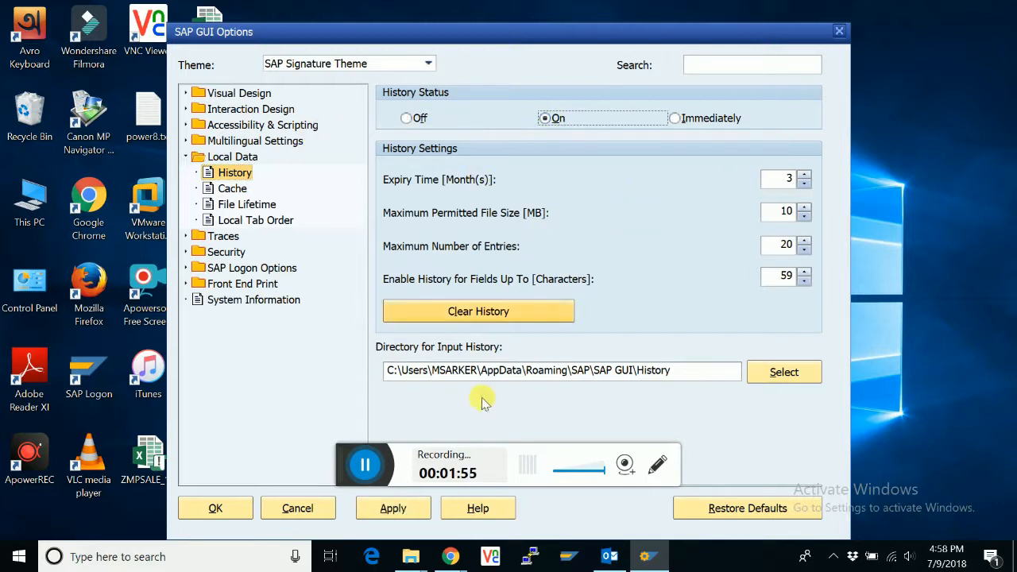
{"action": "left_click", "coordinate": [392, 509]}
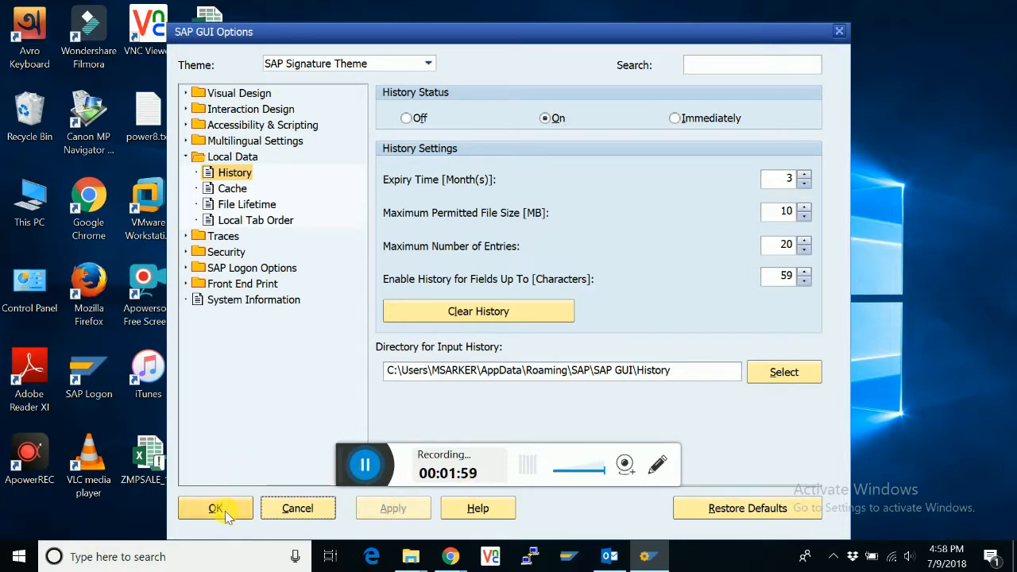
{"action": "left_click", "coordinate": [215, 509]}
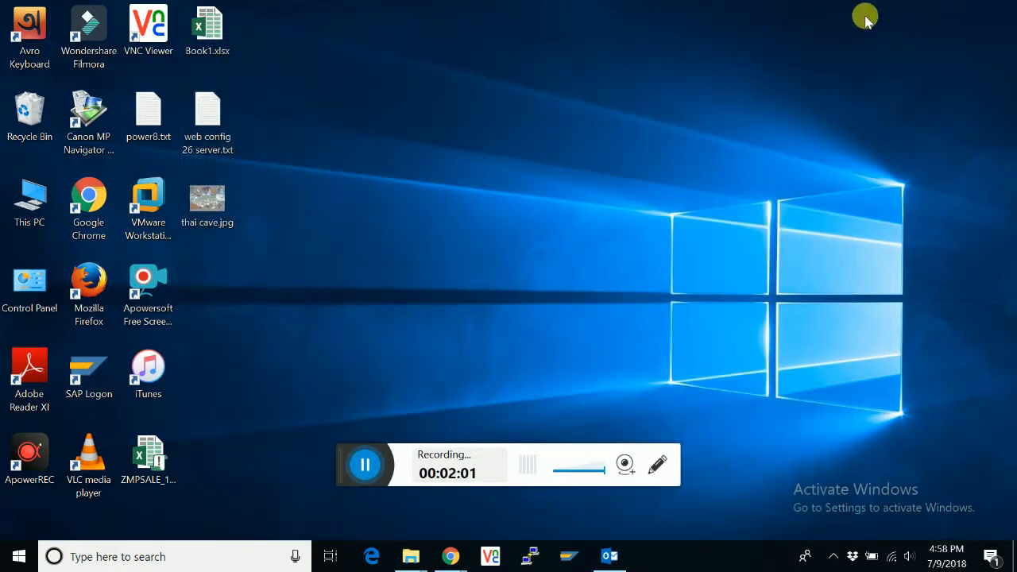
{"action": "mouse_move", "coordinate": [593, 526]}
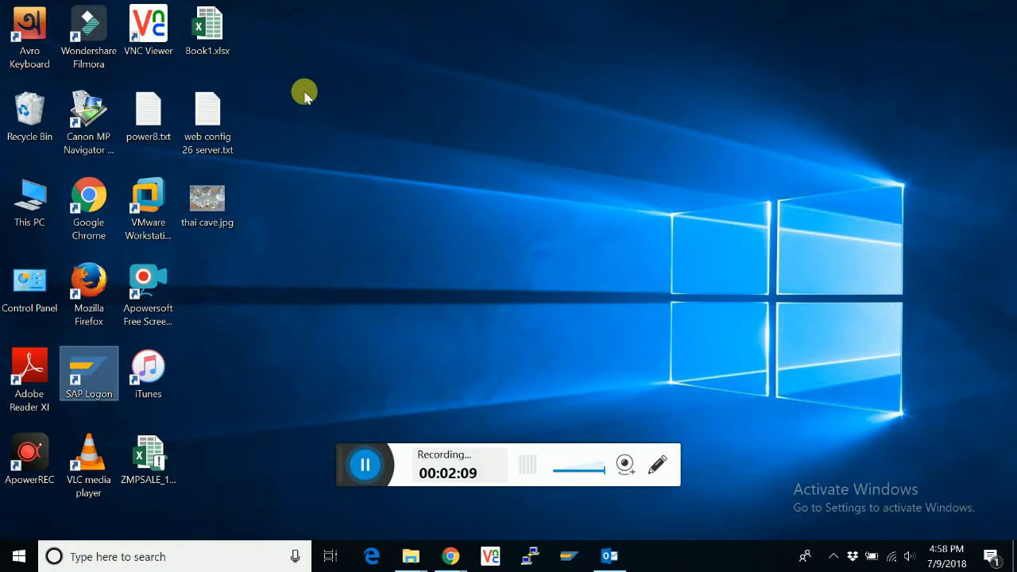
Log on to a system from SAP Logon, choosing the user from the restored User dropdown, reaching SAP Easy Access
{"action": "double_click", "coordinate": [89, 366]}
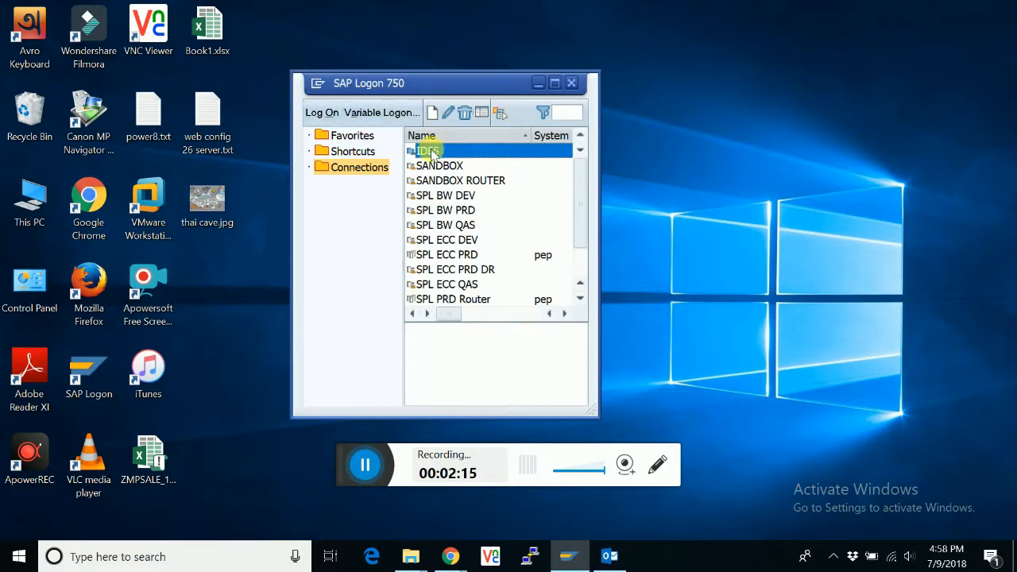
{"action": "double_click", "coordinate": [429, 150]}
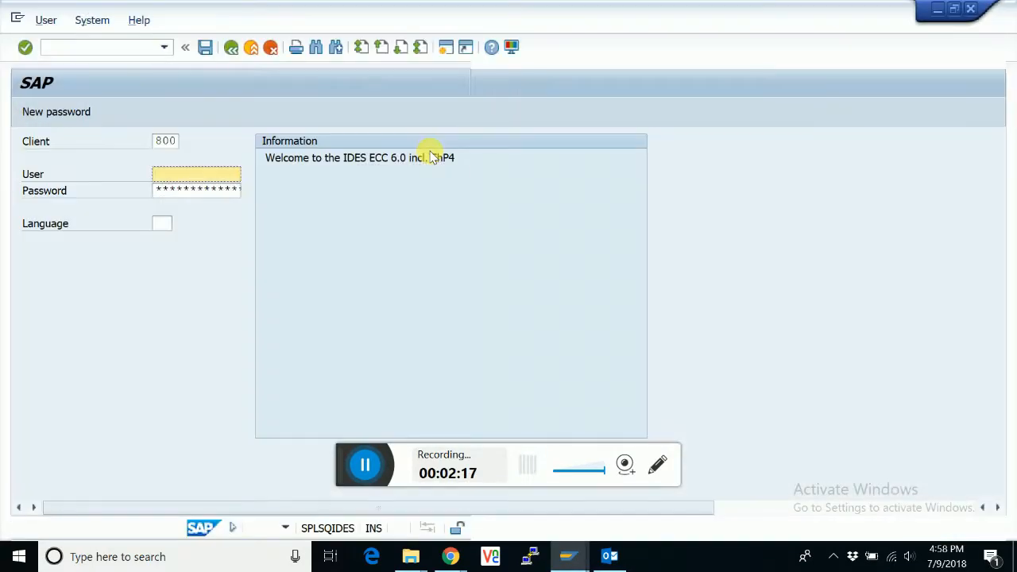
{"action": "left_click", "coordinate": [197, 173]}
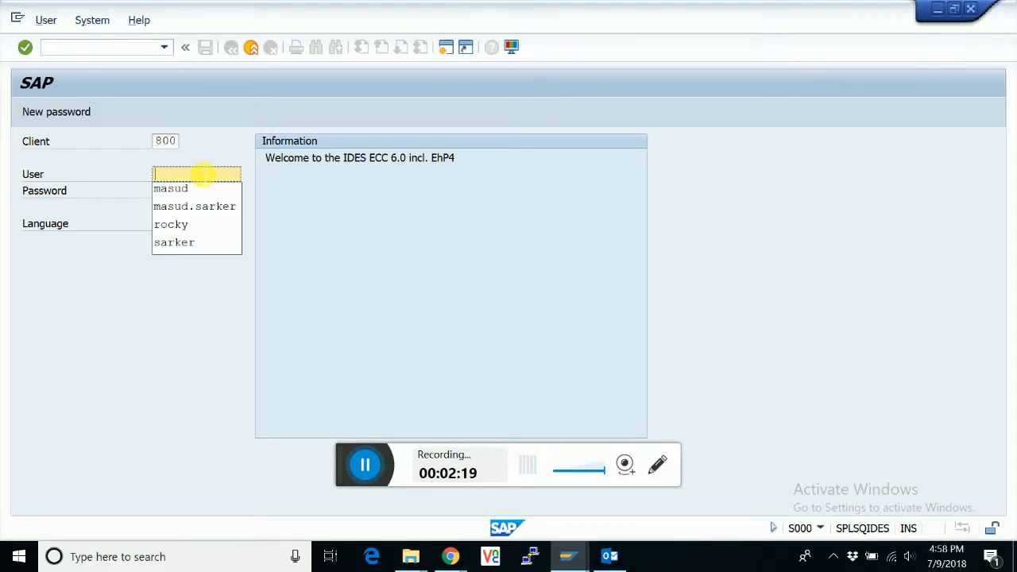
{"action": "left_click", "coordinate": [171, 188]}
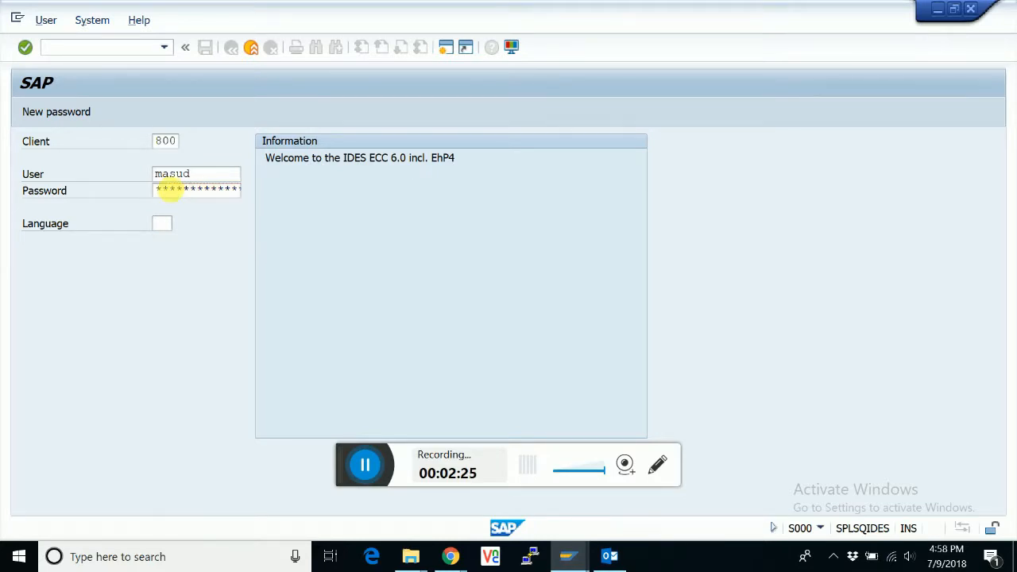
{"action": "key", "text": "Enter"}
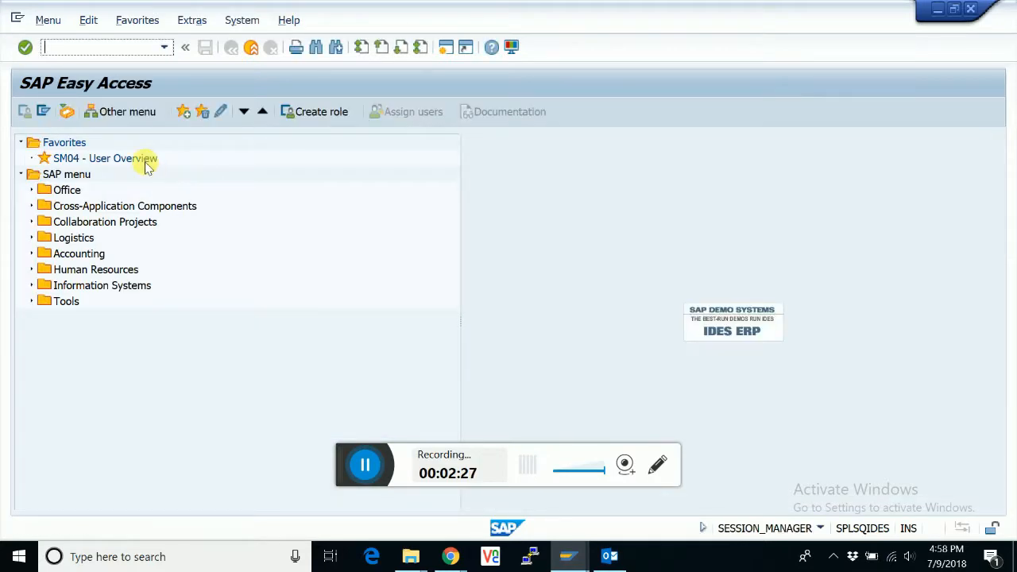
Run VA03 and pick order 6135 from the Order field's past entries, entering sold-to party 100096
{"action": "type", "text": "va03"}
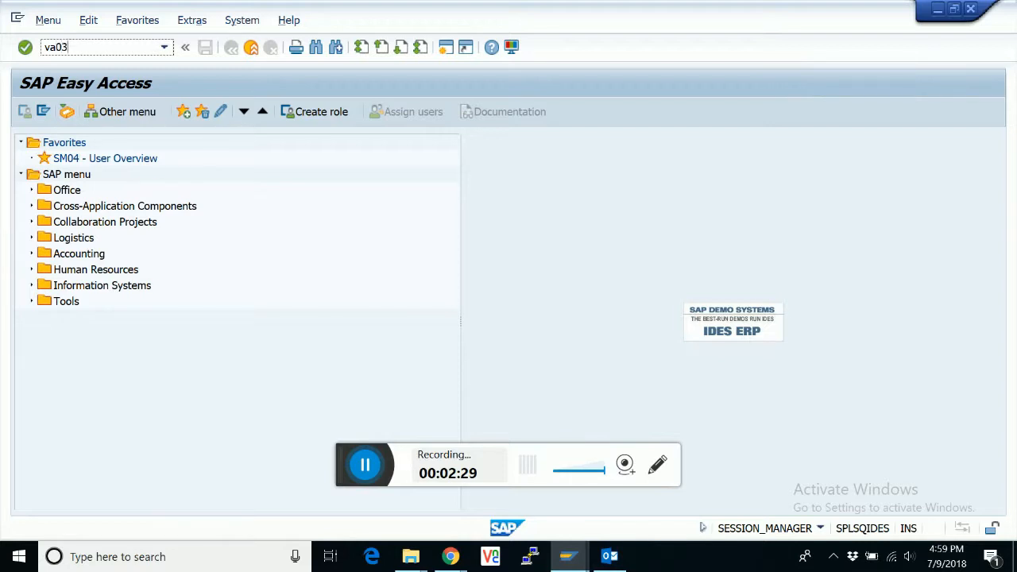
{"action": "key", "text": "Enter"}
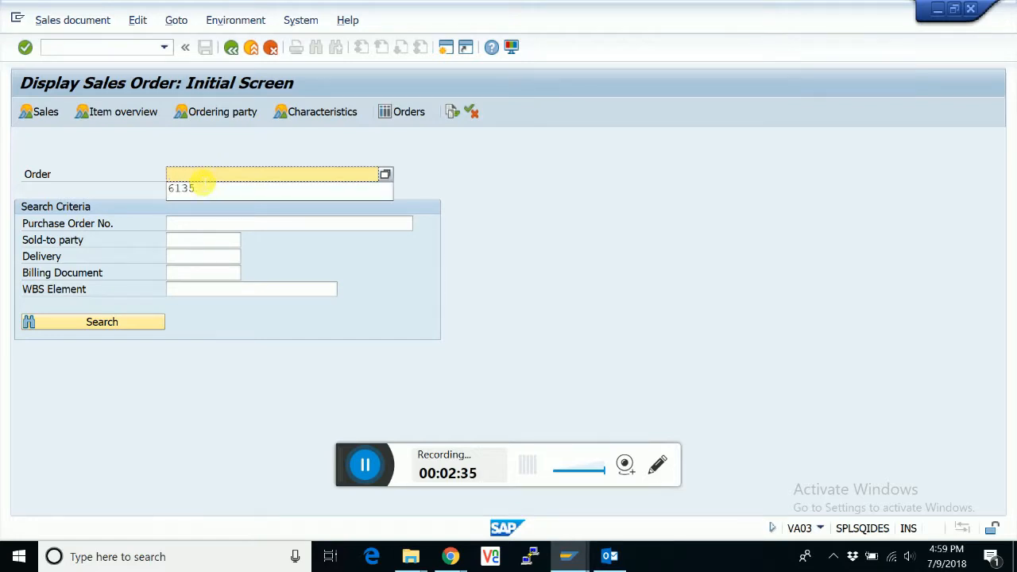
{"action": "left_click", "coordinate": [289, 223]}
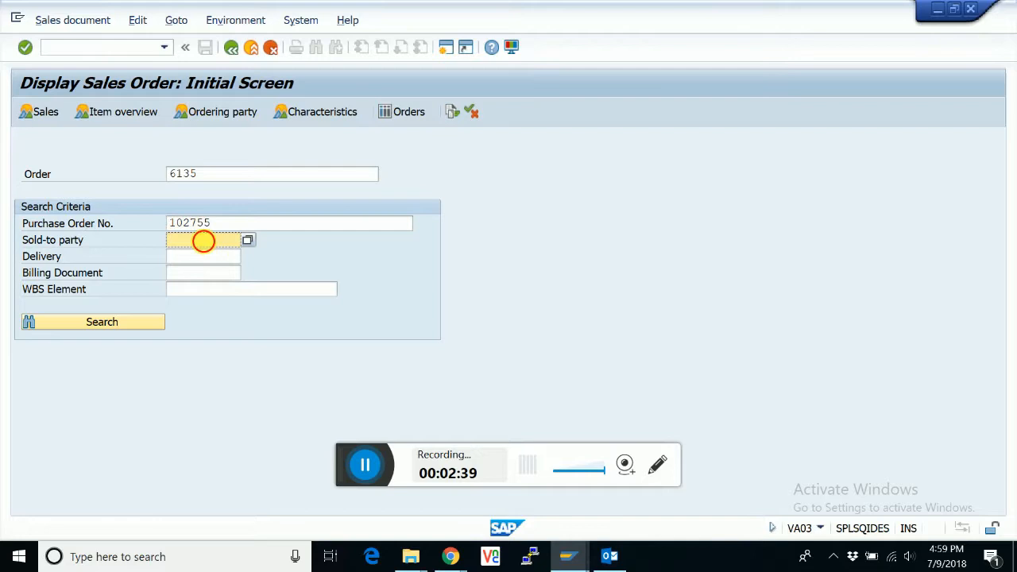
{"action": "type", "text": "100096"}
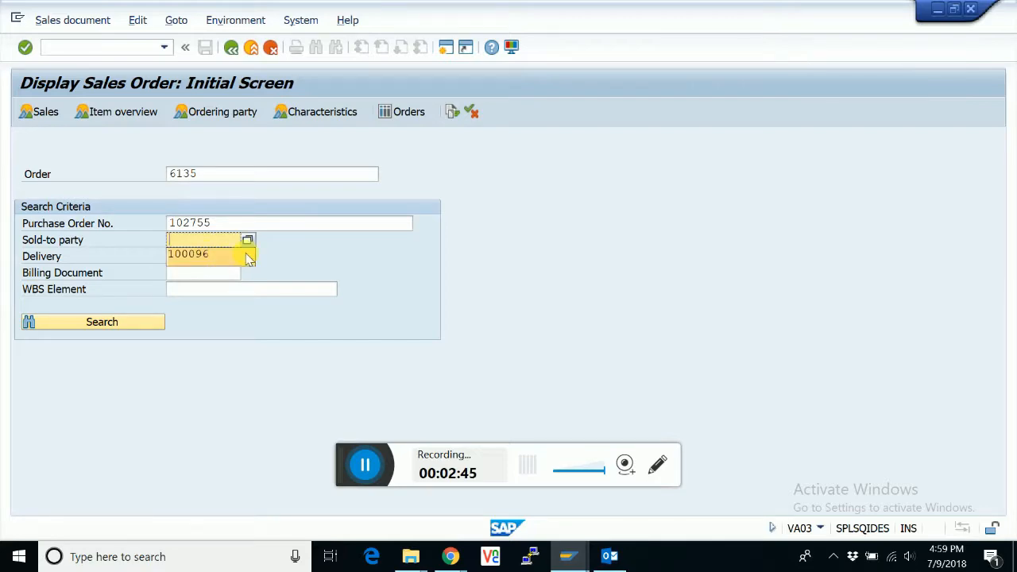
Choose a customer via the Sold-to party search with *, check the delivery field's history, display order 6135 and go back
{"action": "left_click", "coordinate": [246, 238]}
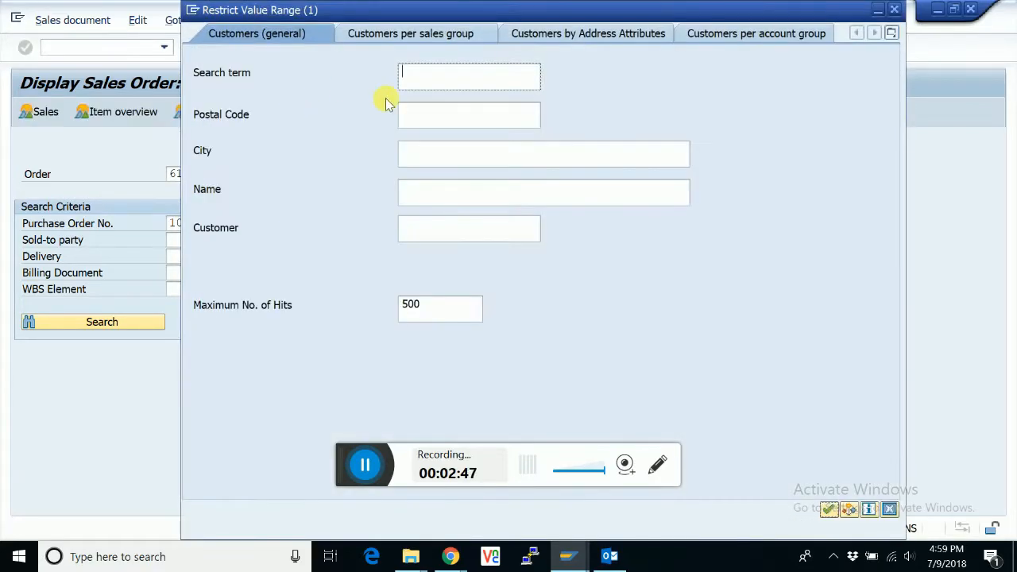
{"action": "type", "text": "*"}
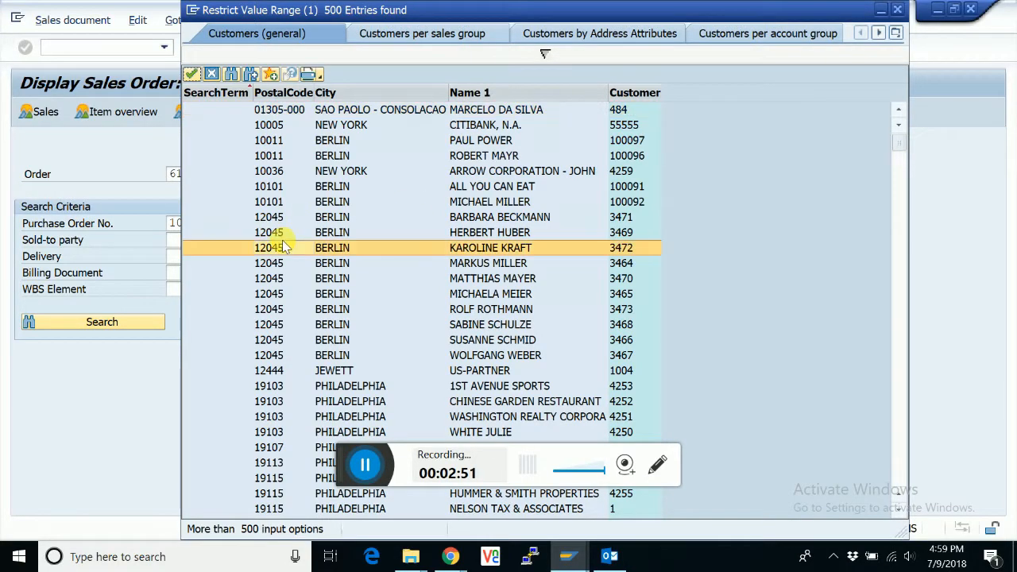
{"action": "double_click", "coordinate": [490, 248]}
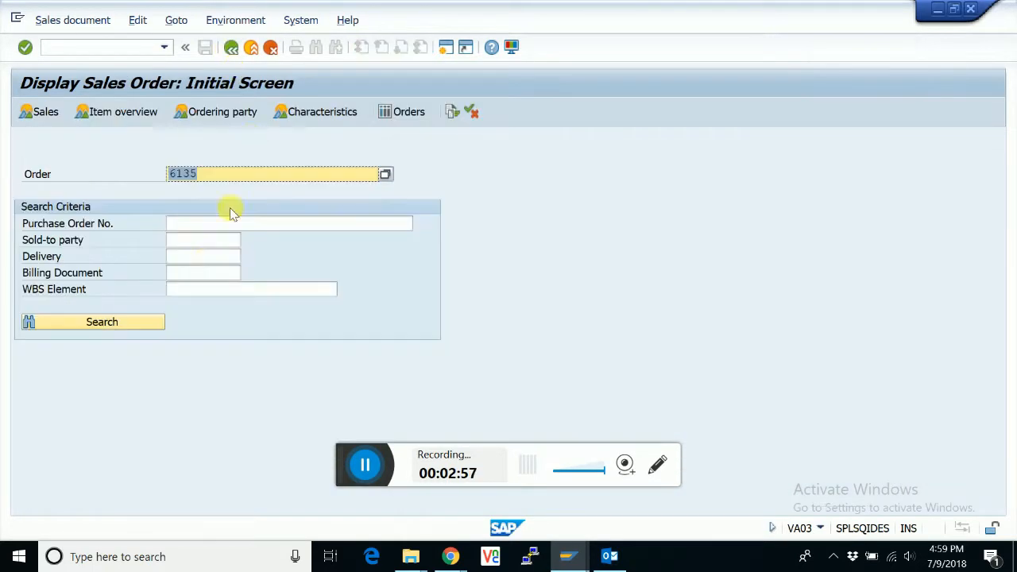
{"action": "mouse_move", "coordinate": [242, 246]}
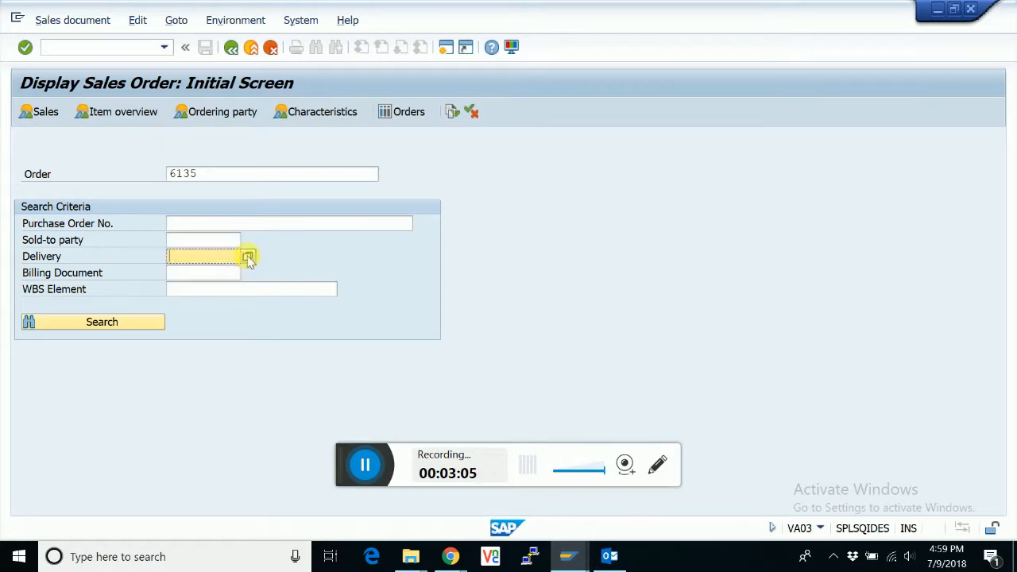
{"action": "left_click", "coordinate": [248, 256]}
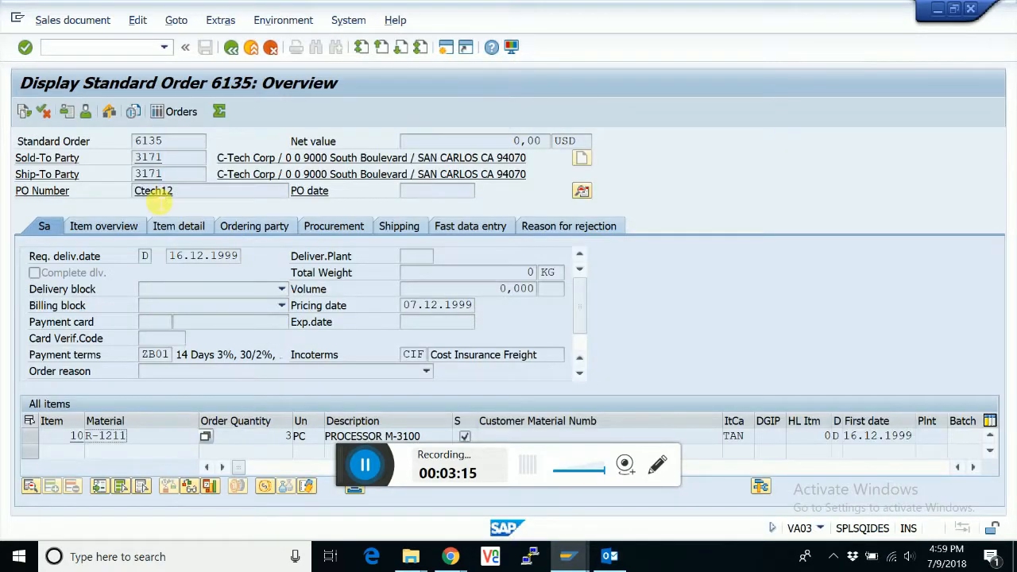
{"action": "left_click", "coordinate": [232, 48]}
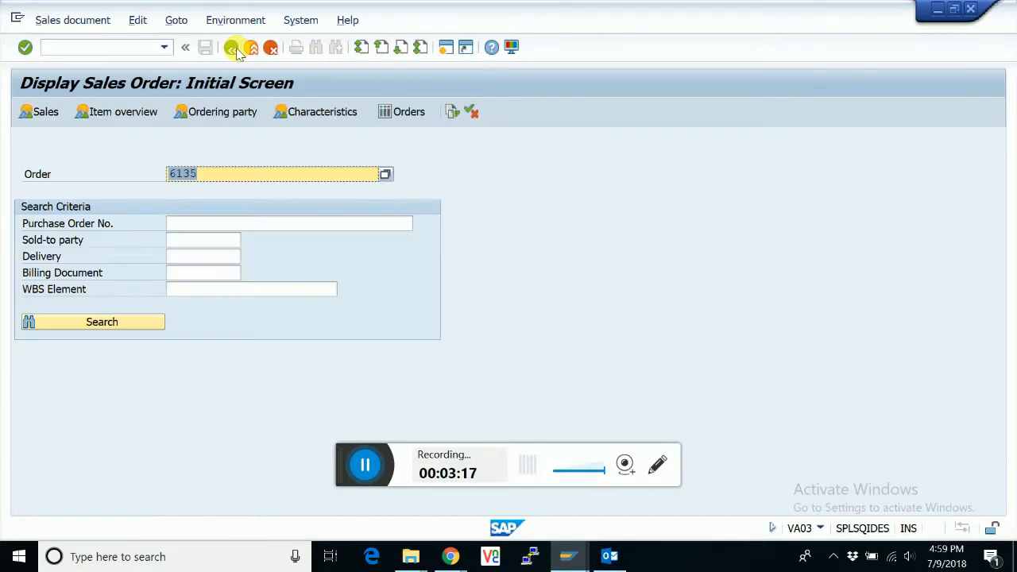